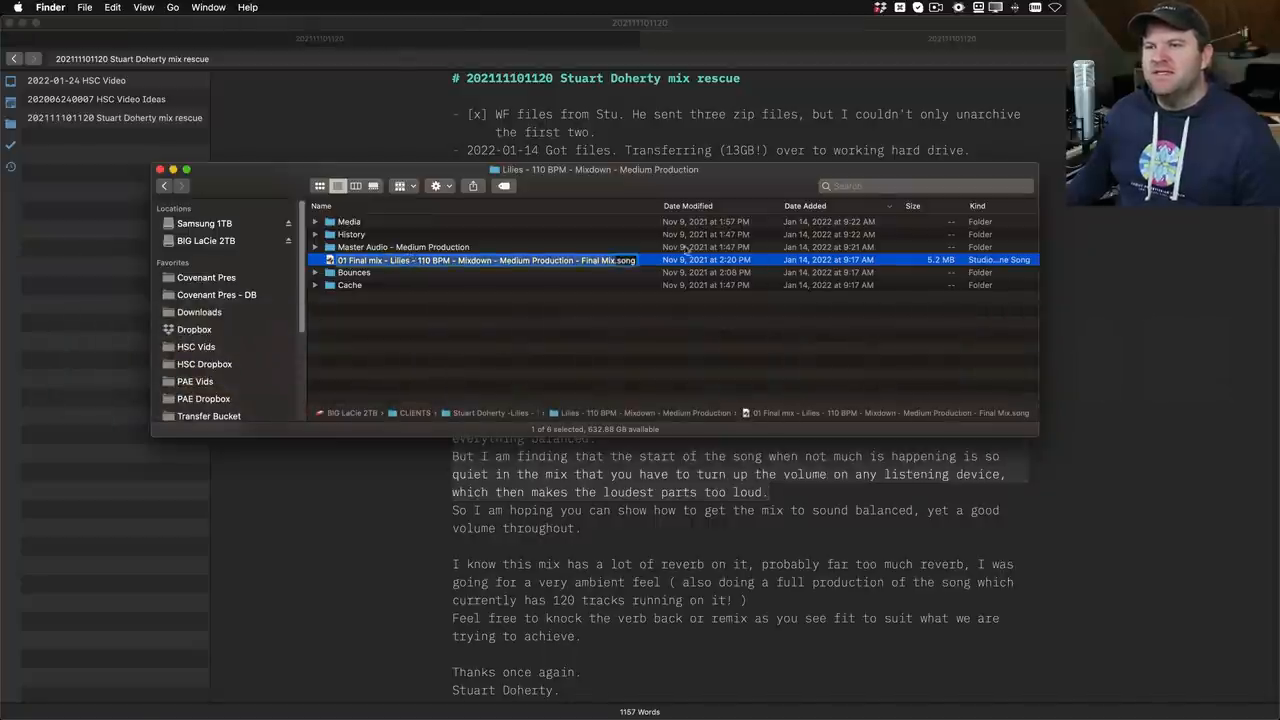
Open the 01 Final mix .song file from the project folder in Studio One.
double_click(480, 260)
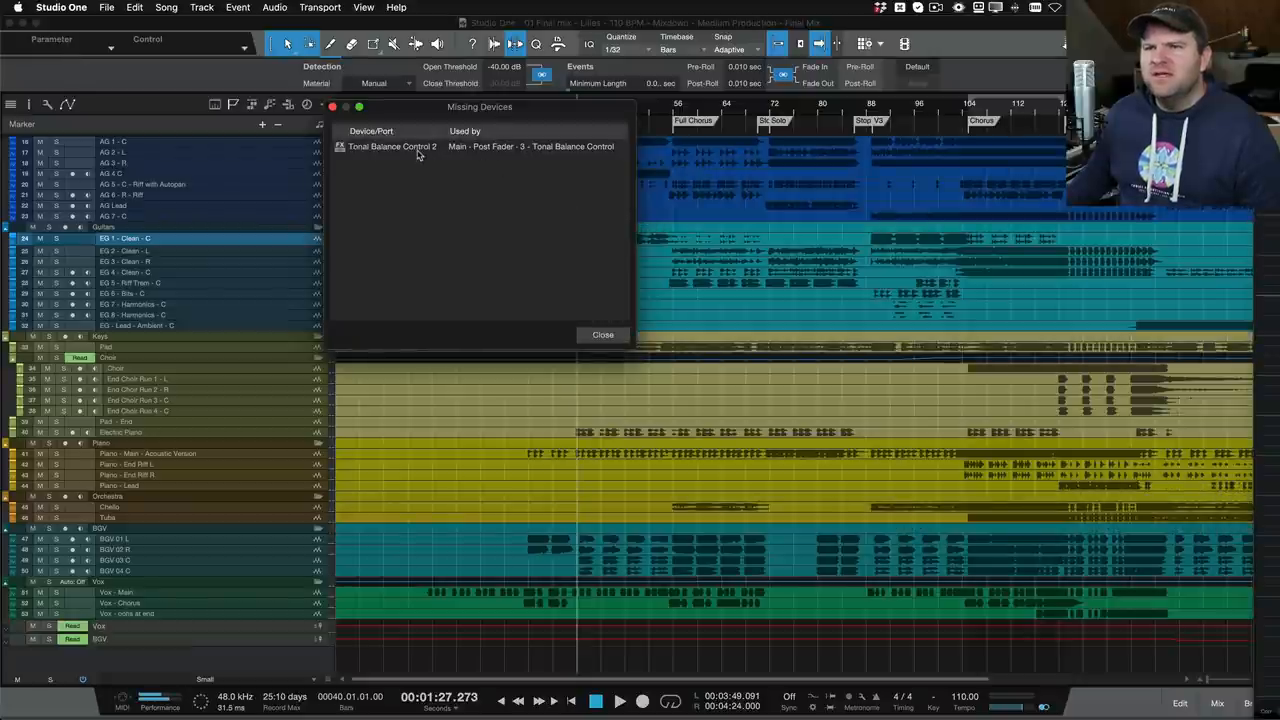
Check the missing Tonal Balance Control 2 entry and close the Missing Devices dialog.
click(410, 146)
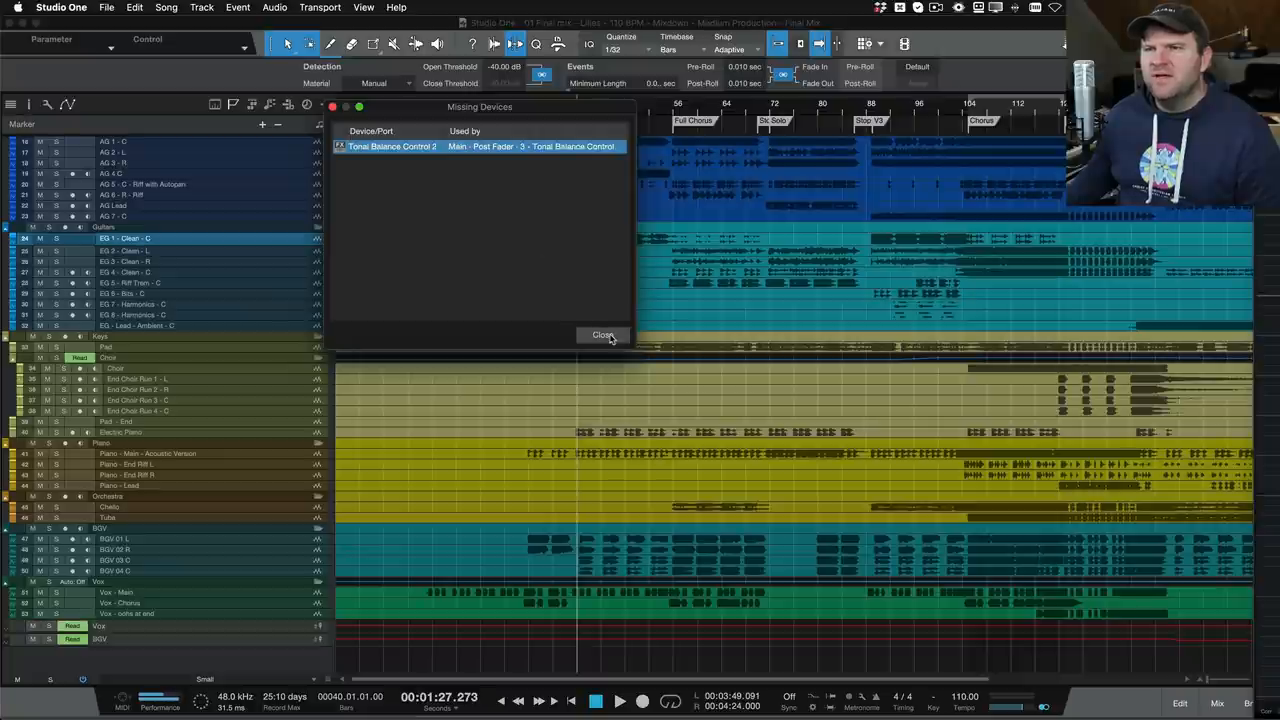
click(604, 336)
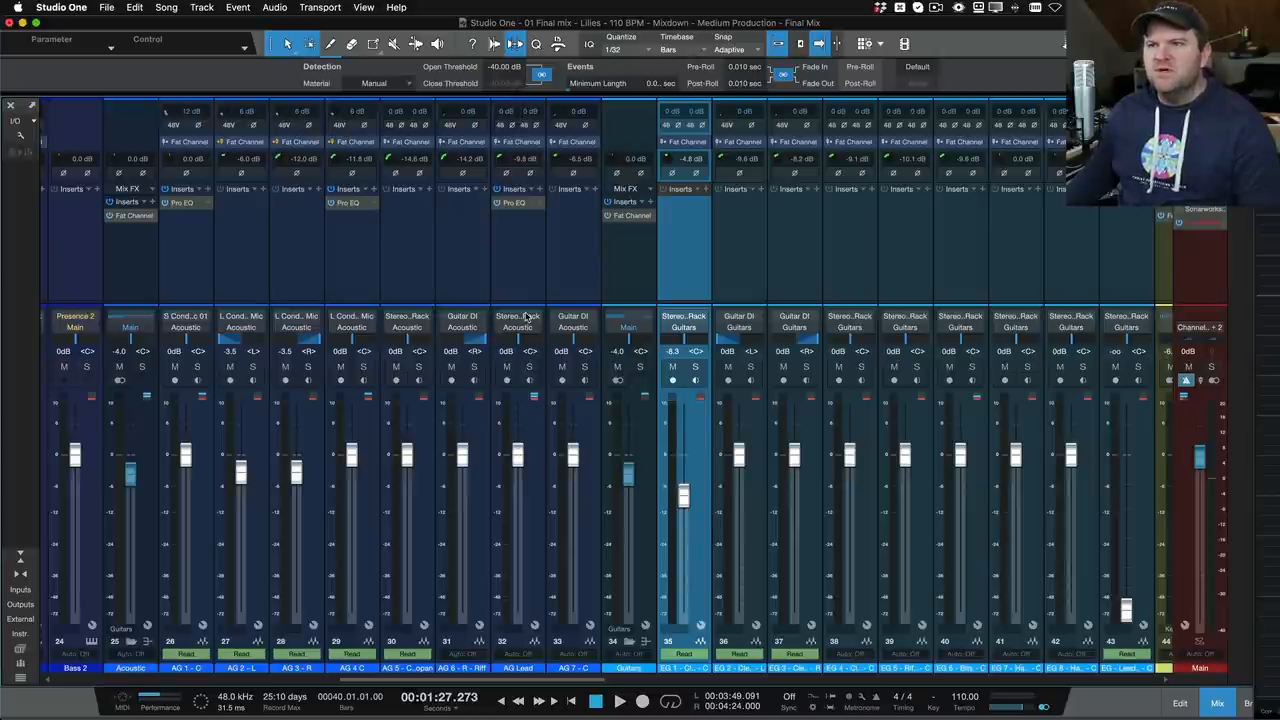
Switch from the Mix console back to the song's arrange view.
click(18, 120)
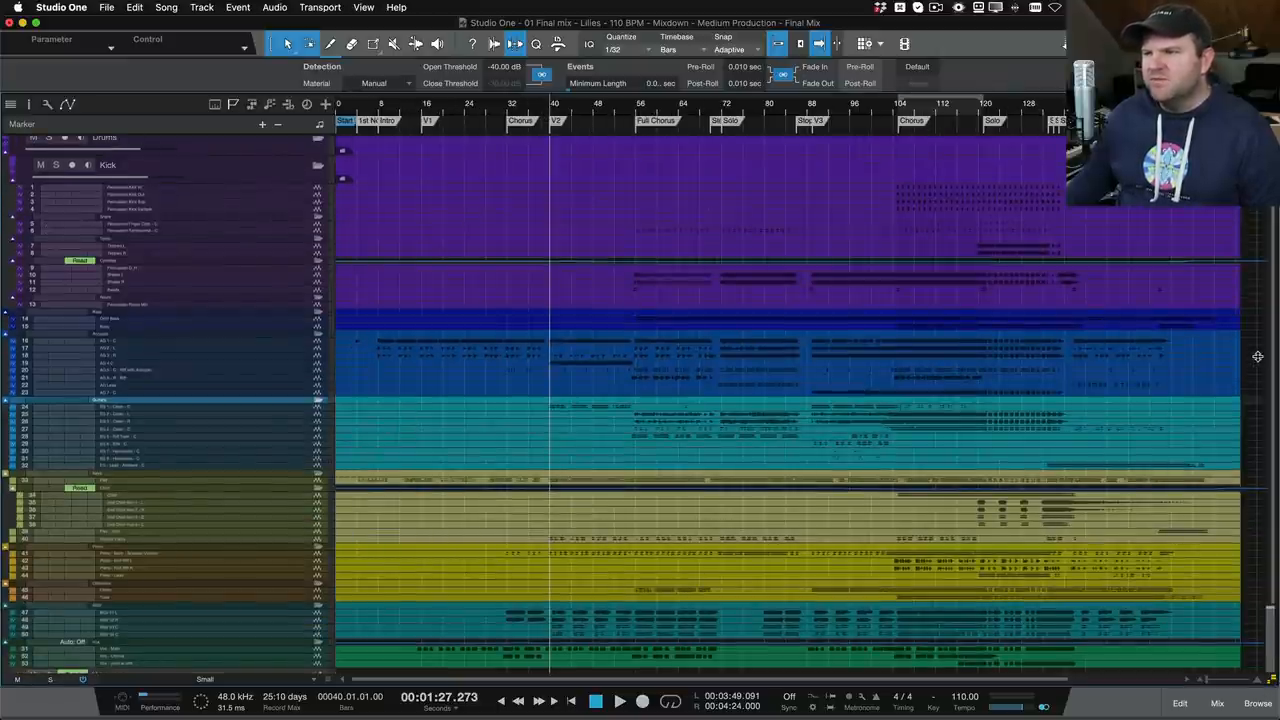
Scroll down through the drum, percussion and bass tracks to the acoustic guitar folder.
scroll(down, 3)
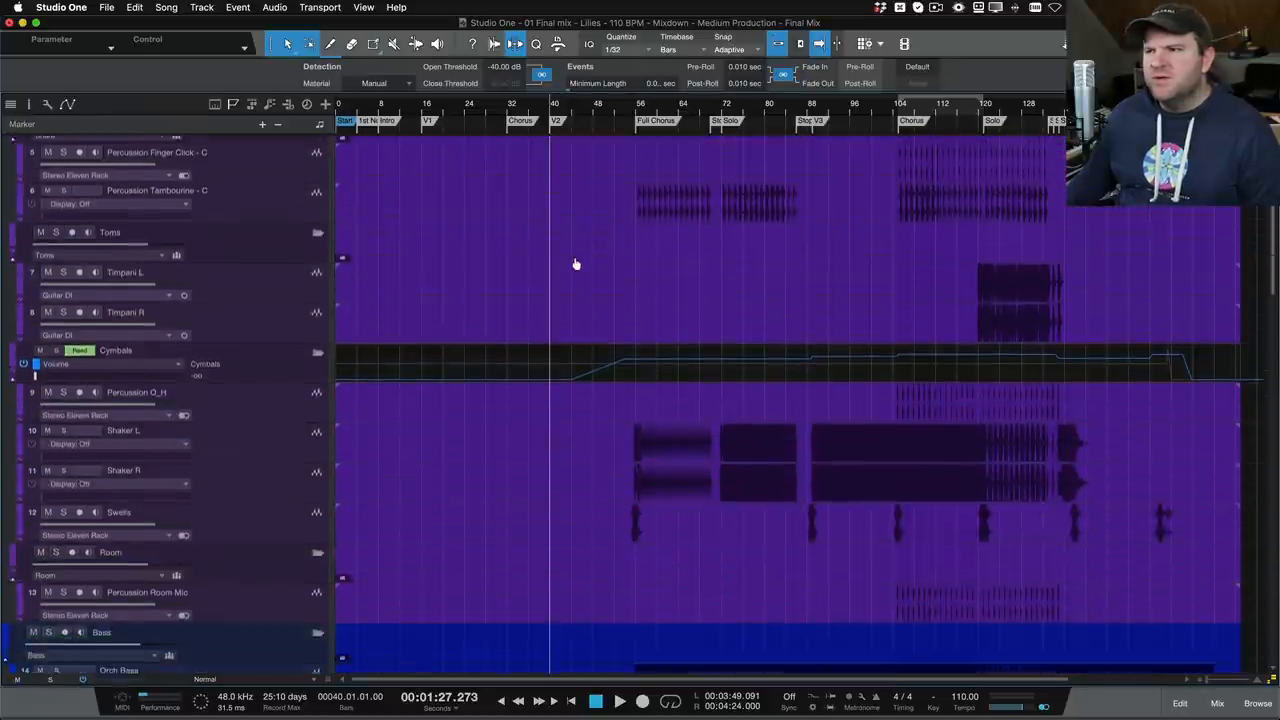
scroll(down, 3)
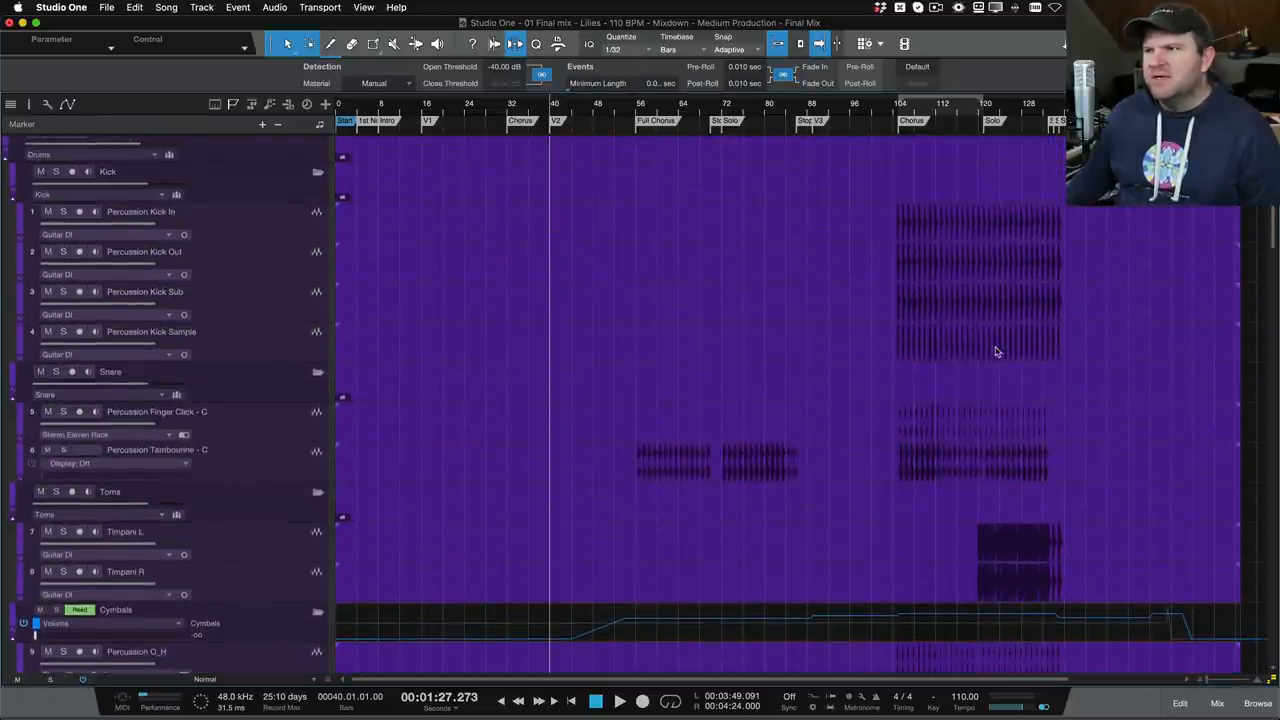
scroll(down, 3)
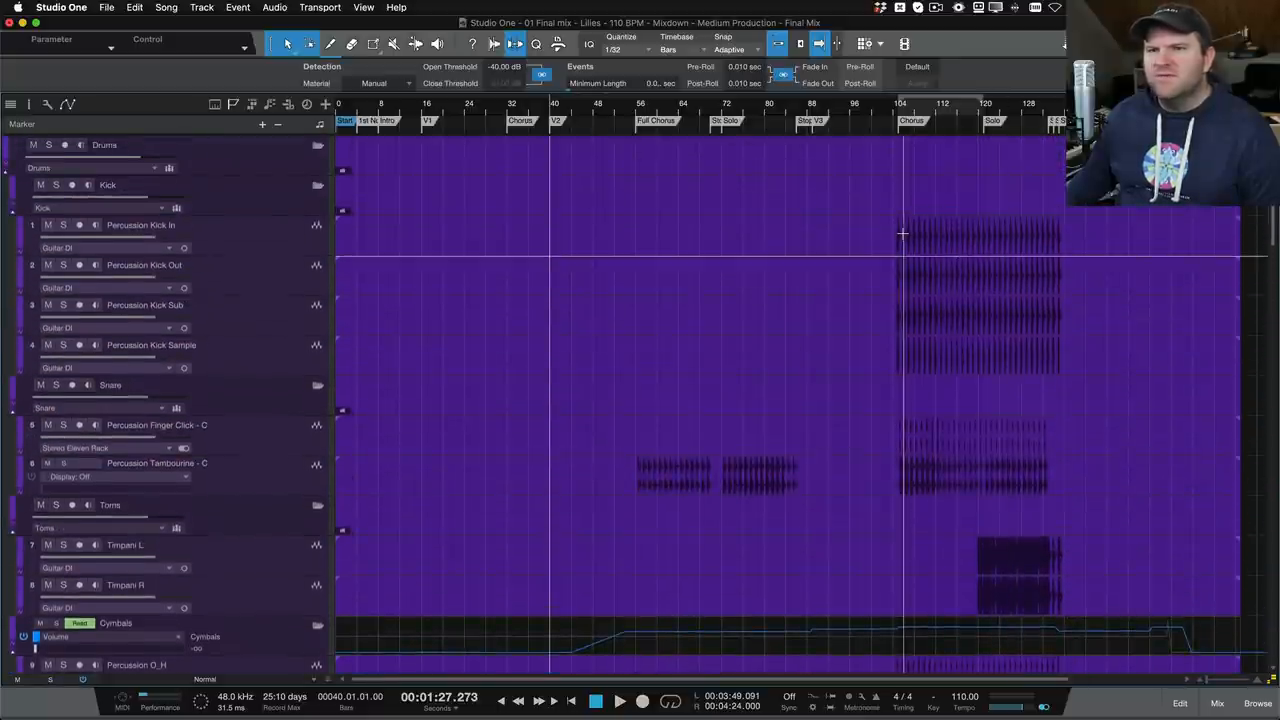
click(996, 360)
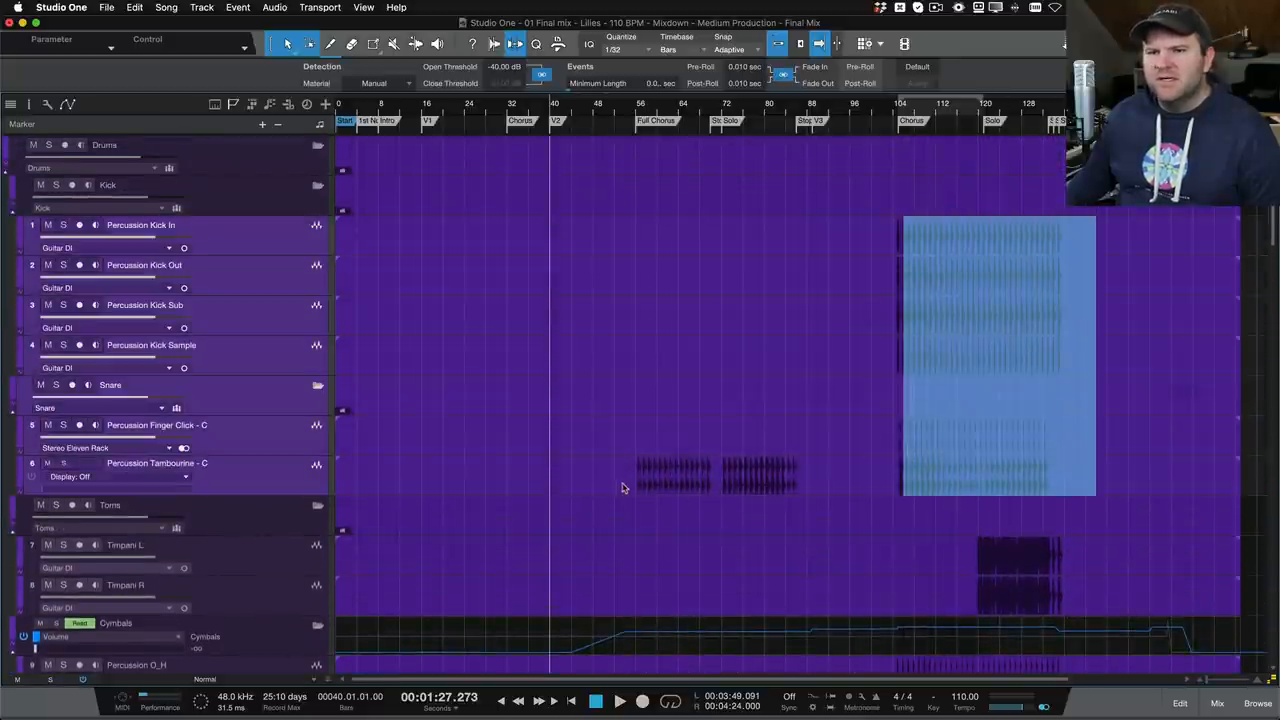
scroll(down, 3)
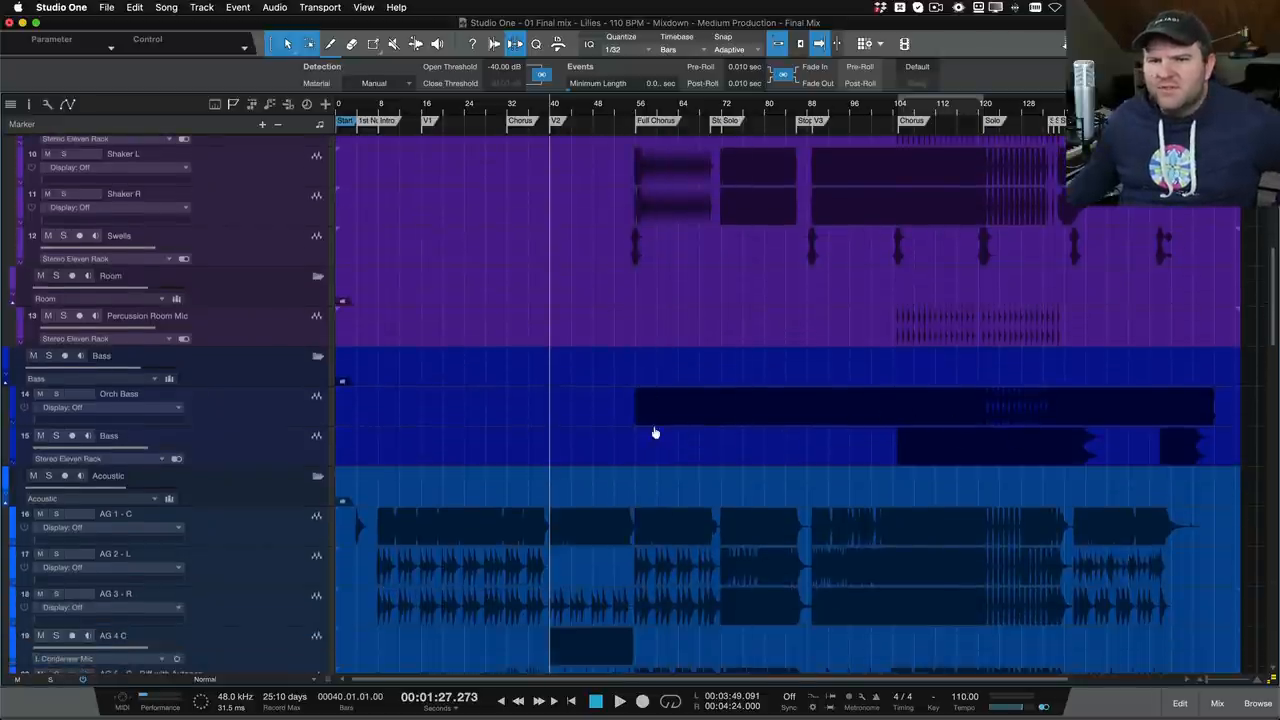
scroll(down, 3)
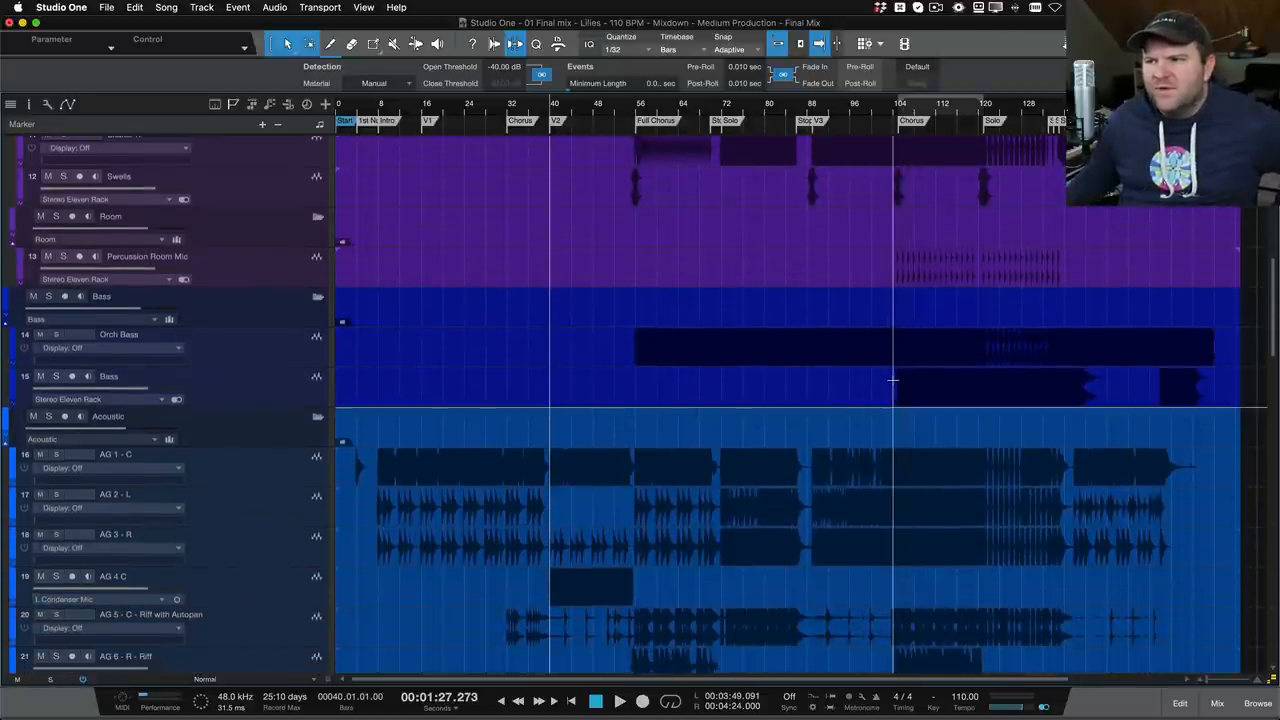
Scroll past the acoustic guitars down to the electric guitar folder's clean, riff and solo tracks.
scroll(down, 3)
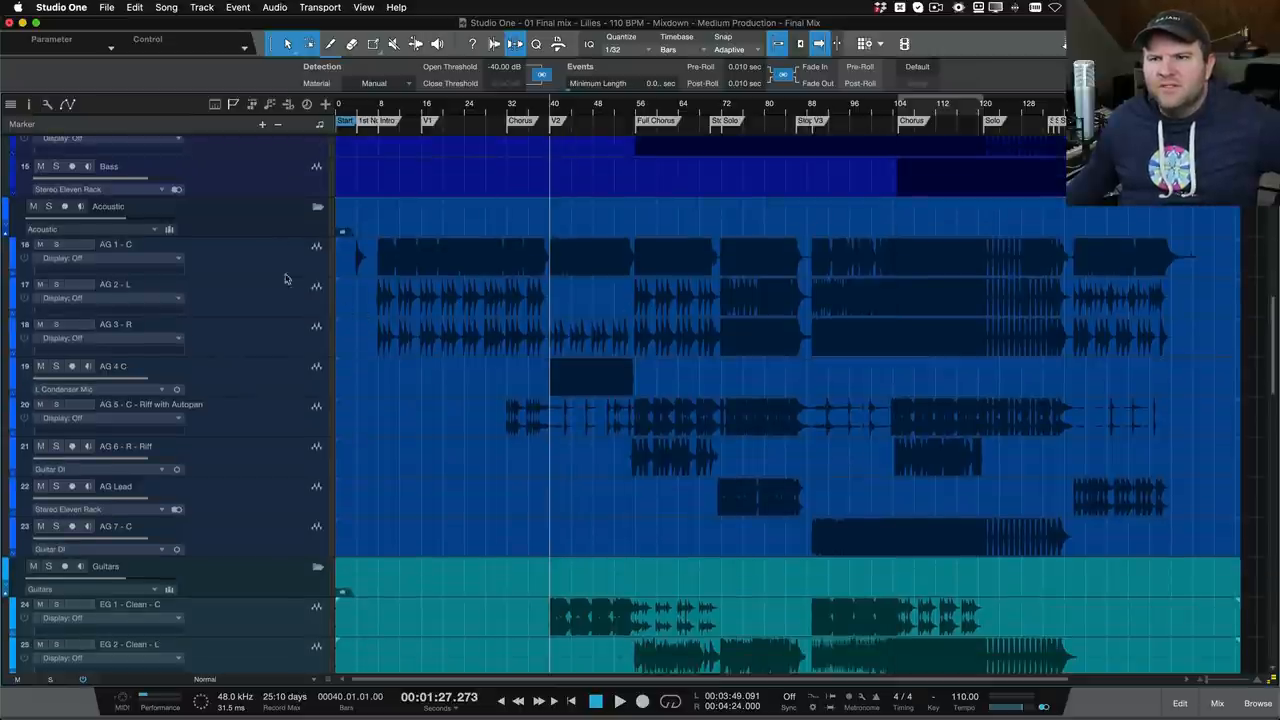
mouse_move(376, 460)
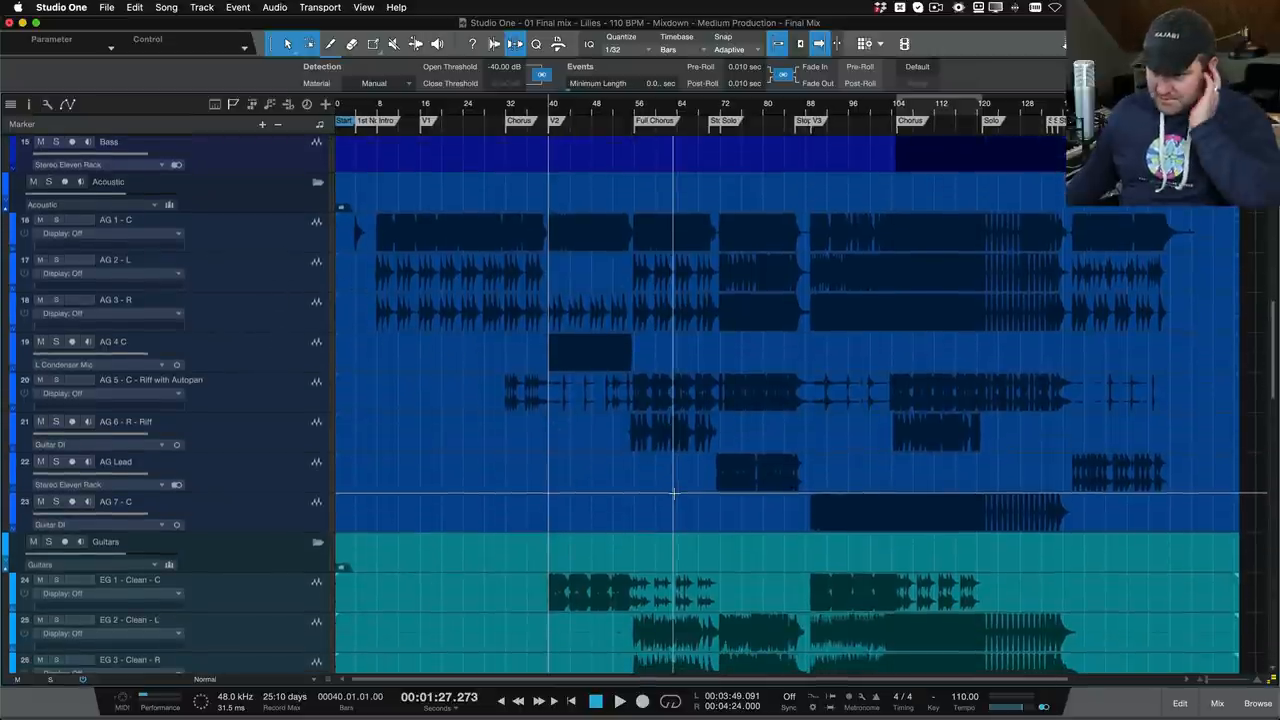
scroll(down, 3)
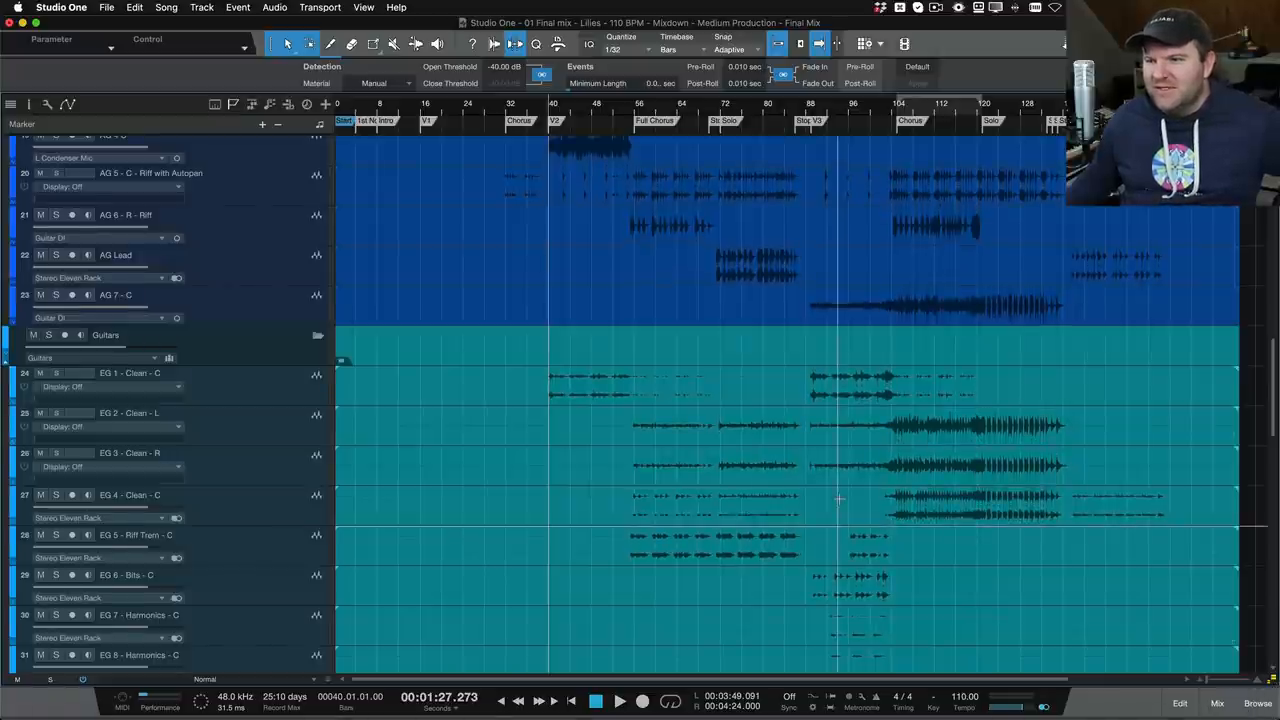
scroll(down, 3)
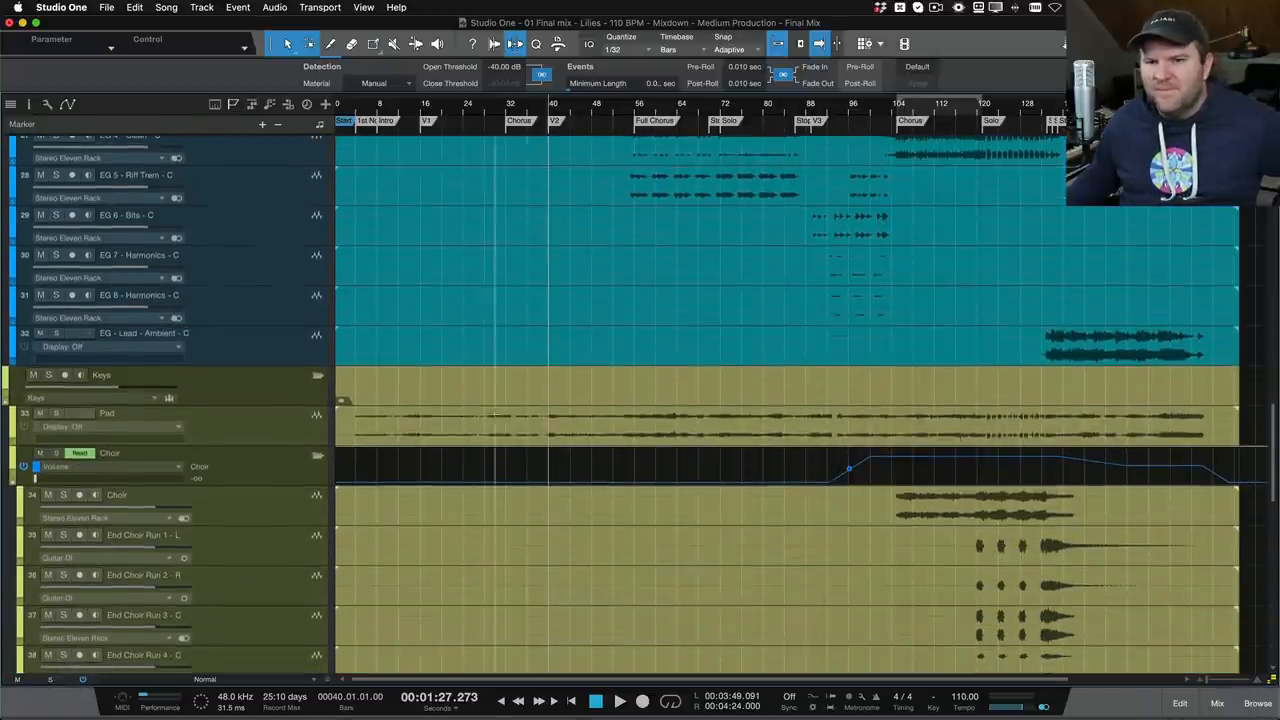
scroll(down, 3)
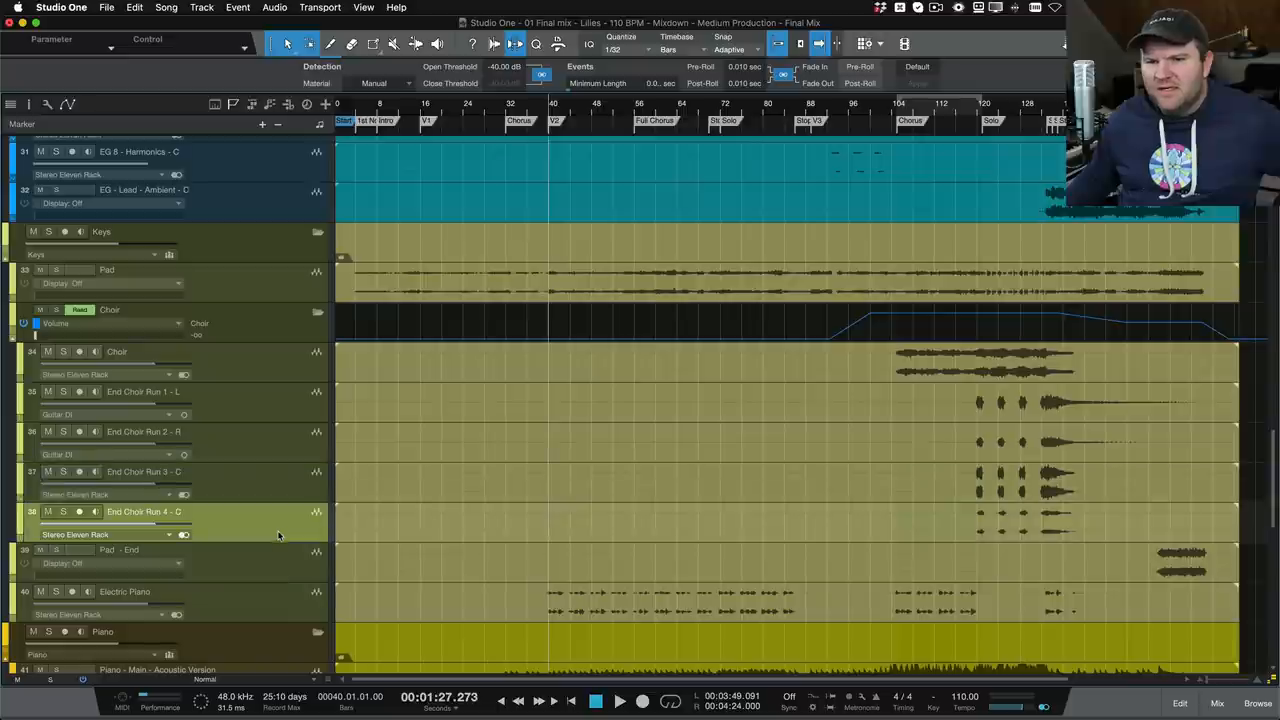
scroll(down, 3)
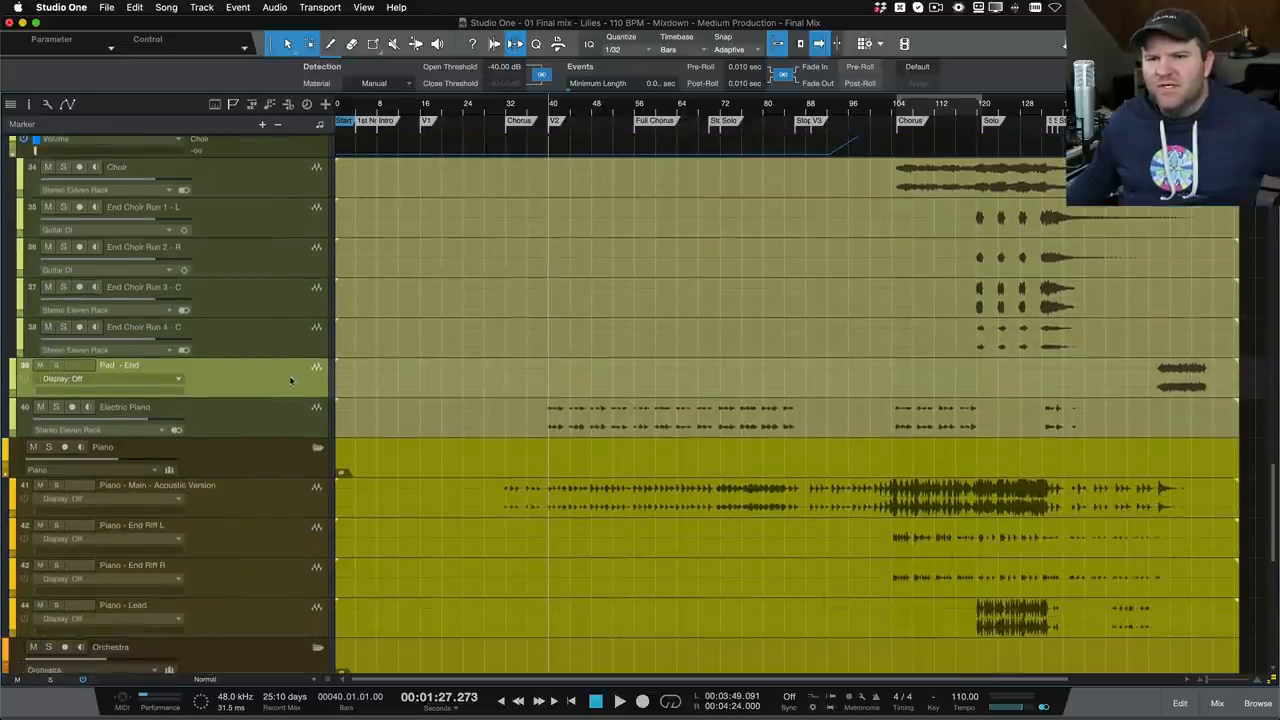
scroll(down, 3)
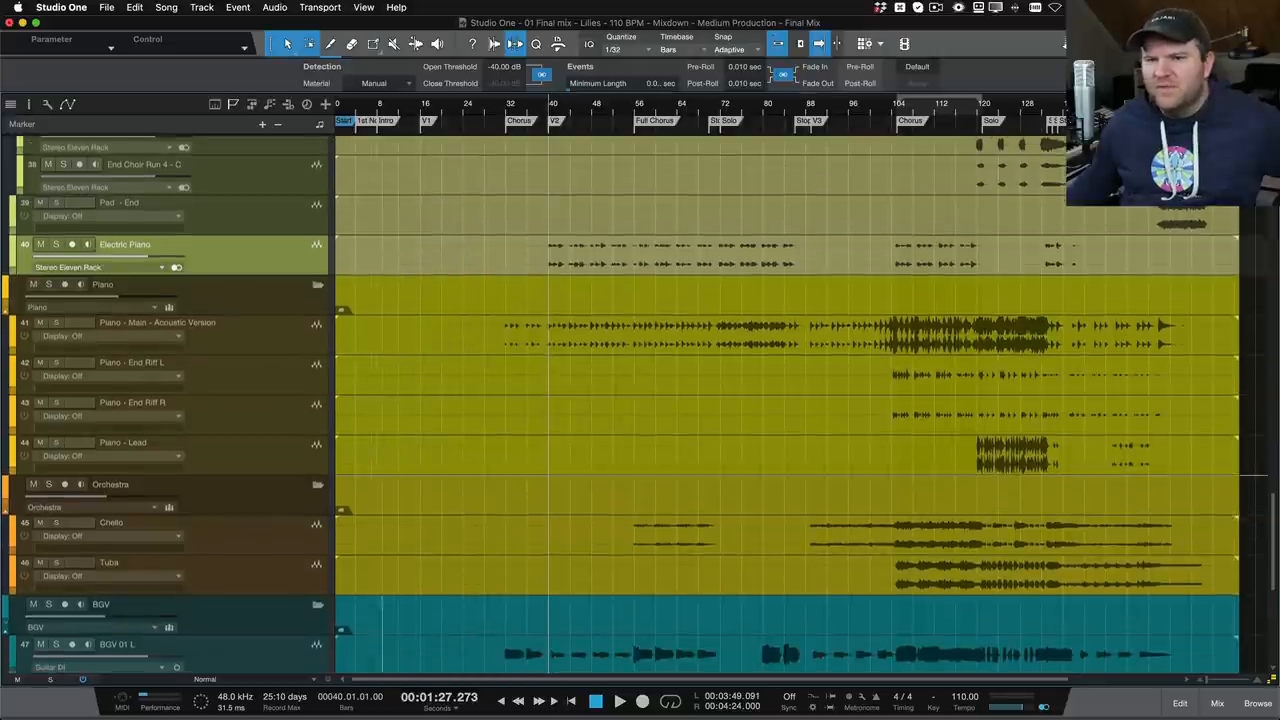
scroll(down, 3)
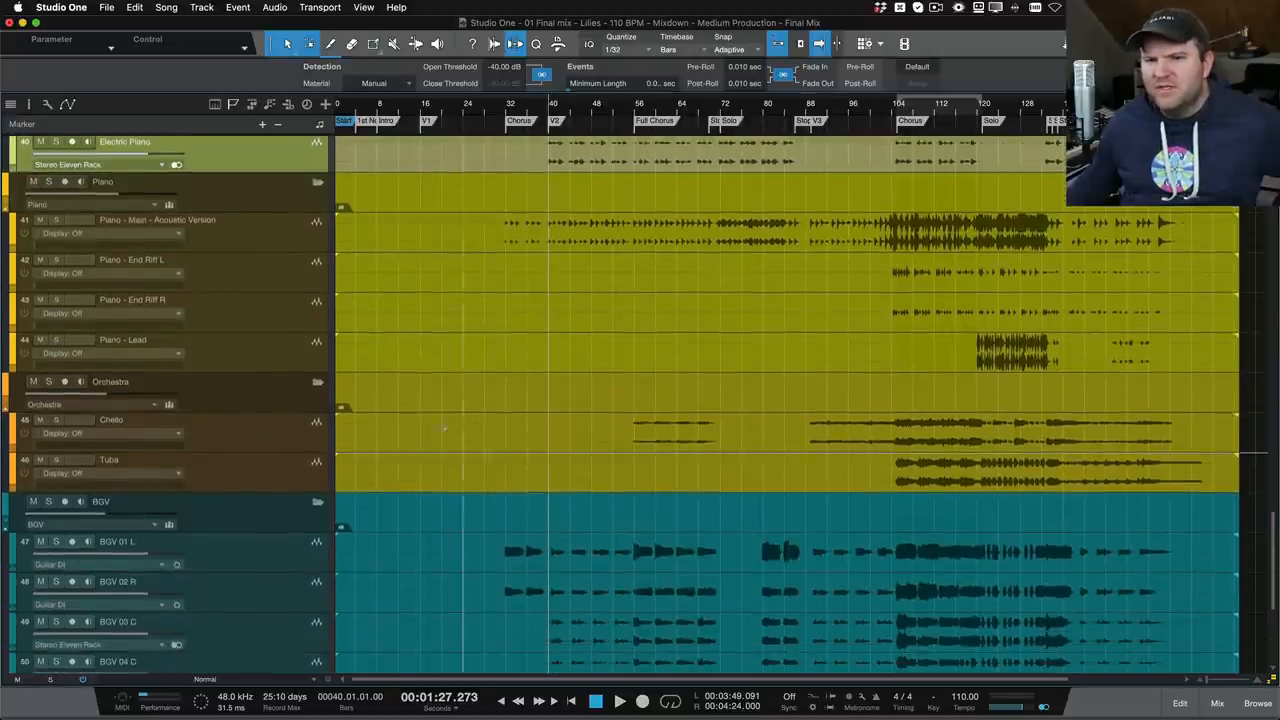
scroll(down, 3)
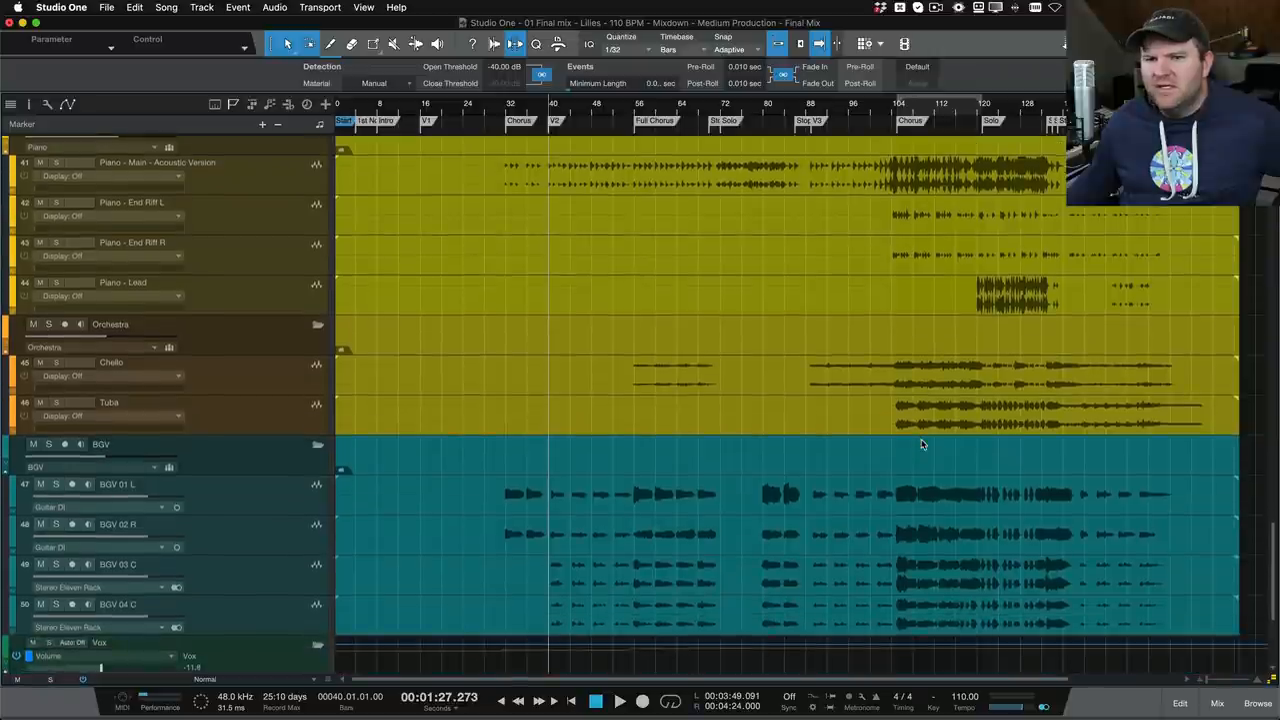
scroll(down, 3)
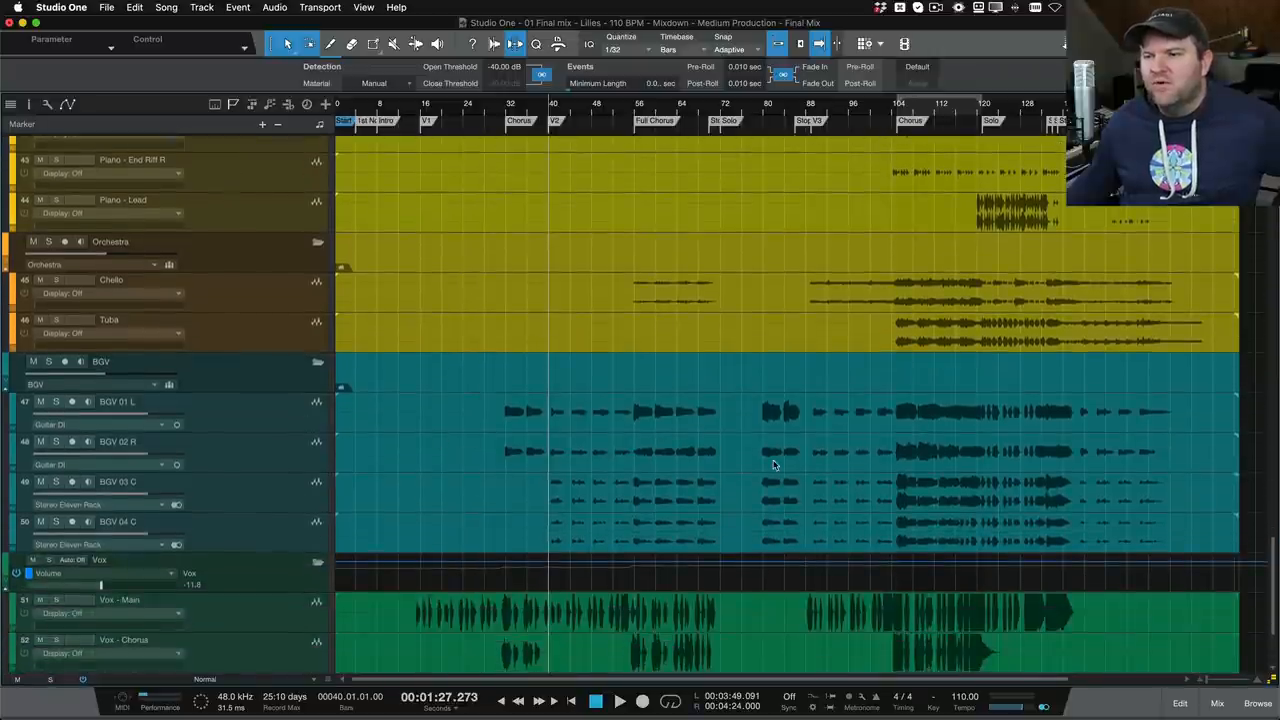
scroll(down, 3)
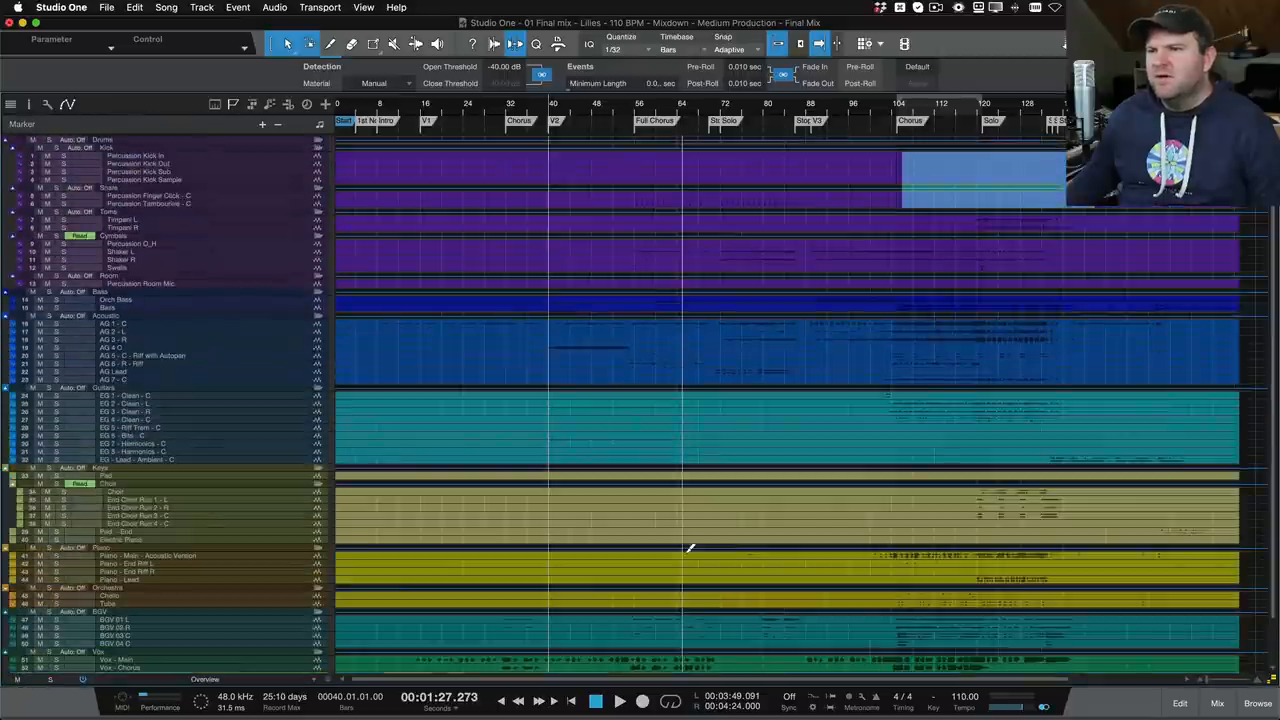
scroll(down, 3)
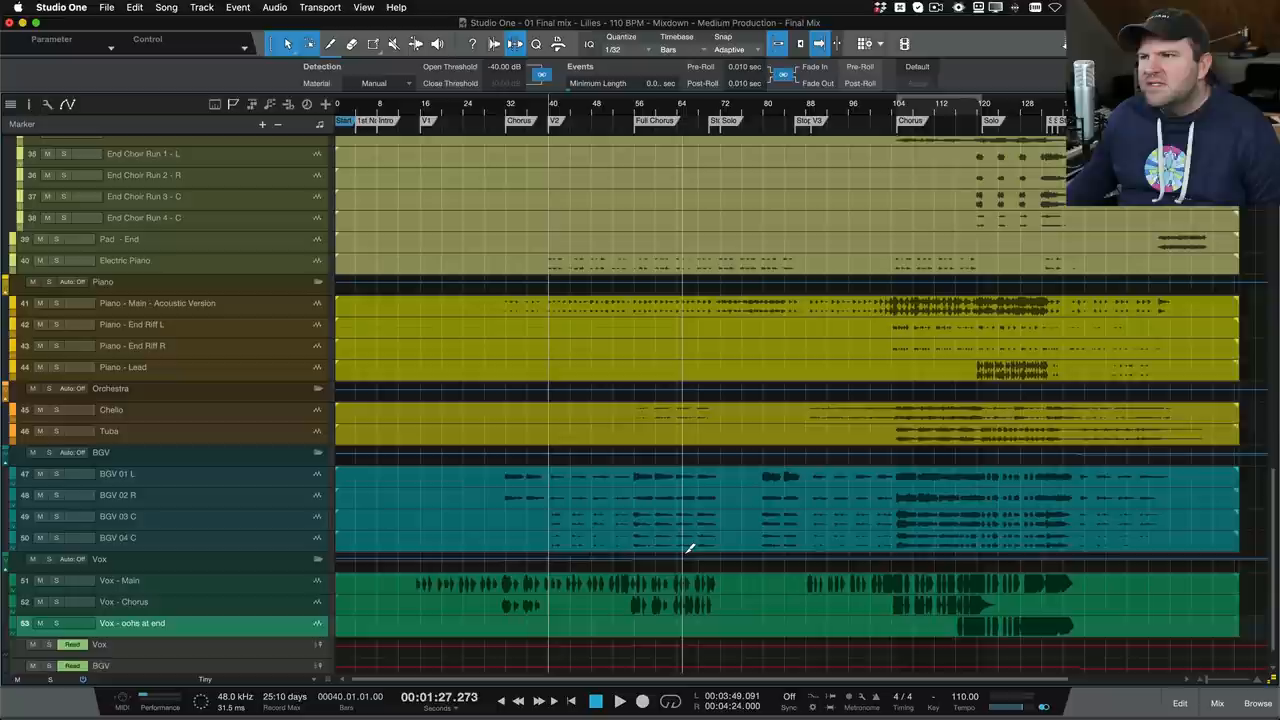
scroll(down, 3)
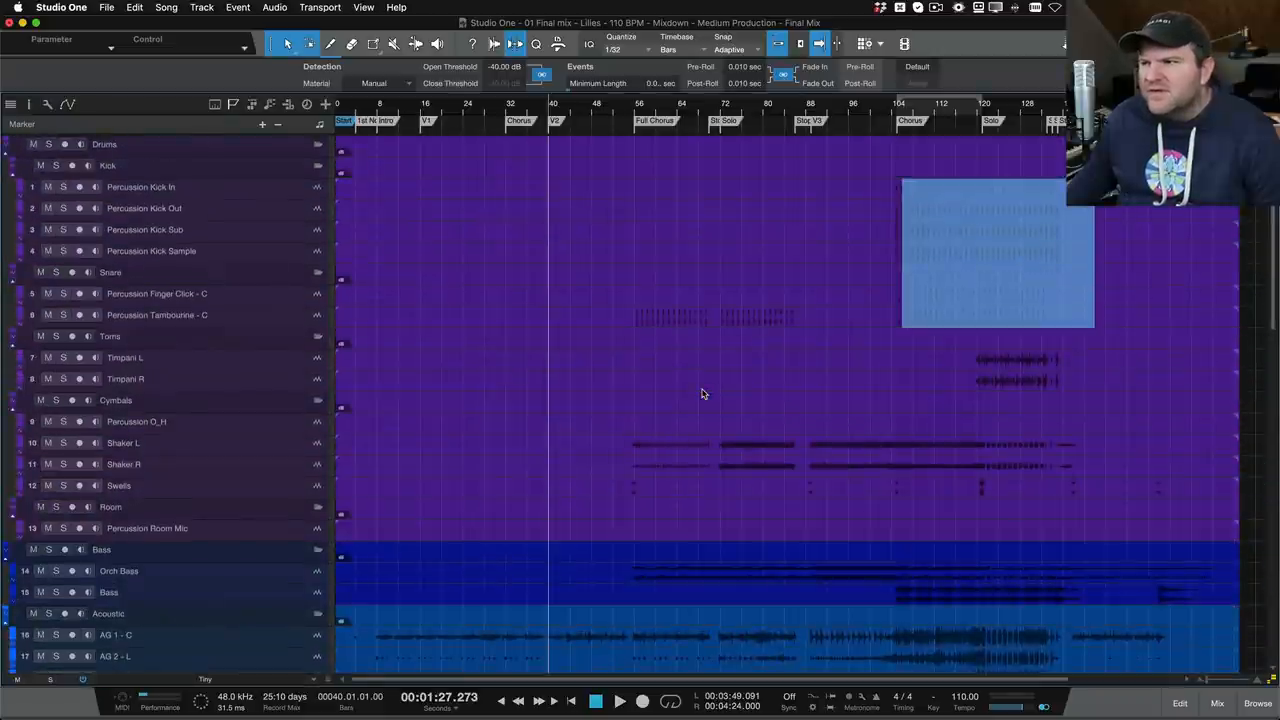
mouse_move(446, 266)
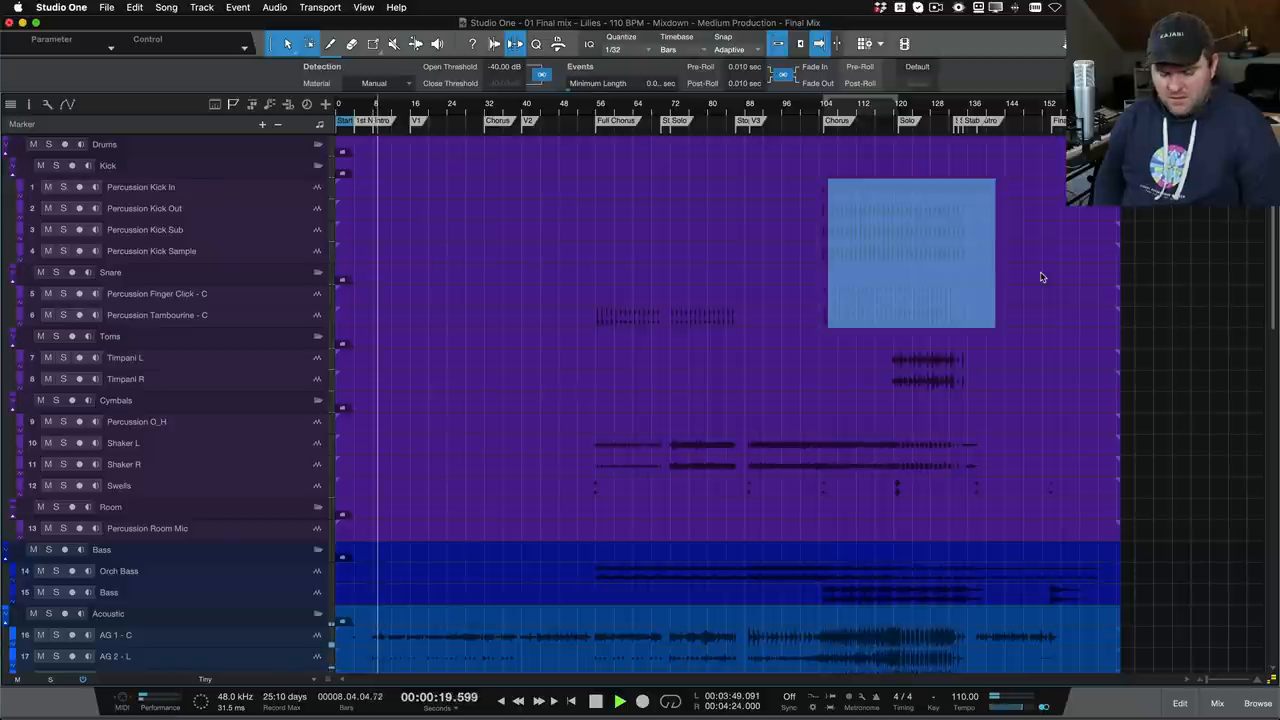
Show the mixing console with its effect returns and group bus channels.
click(1216, 704)
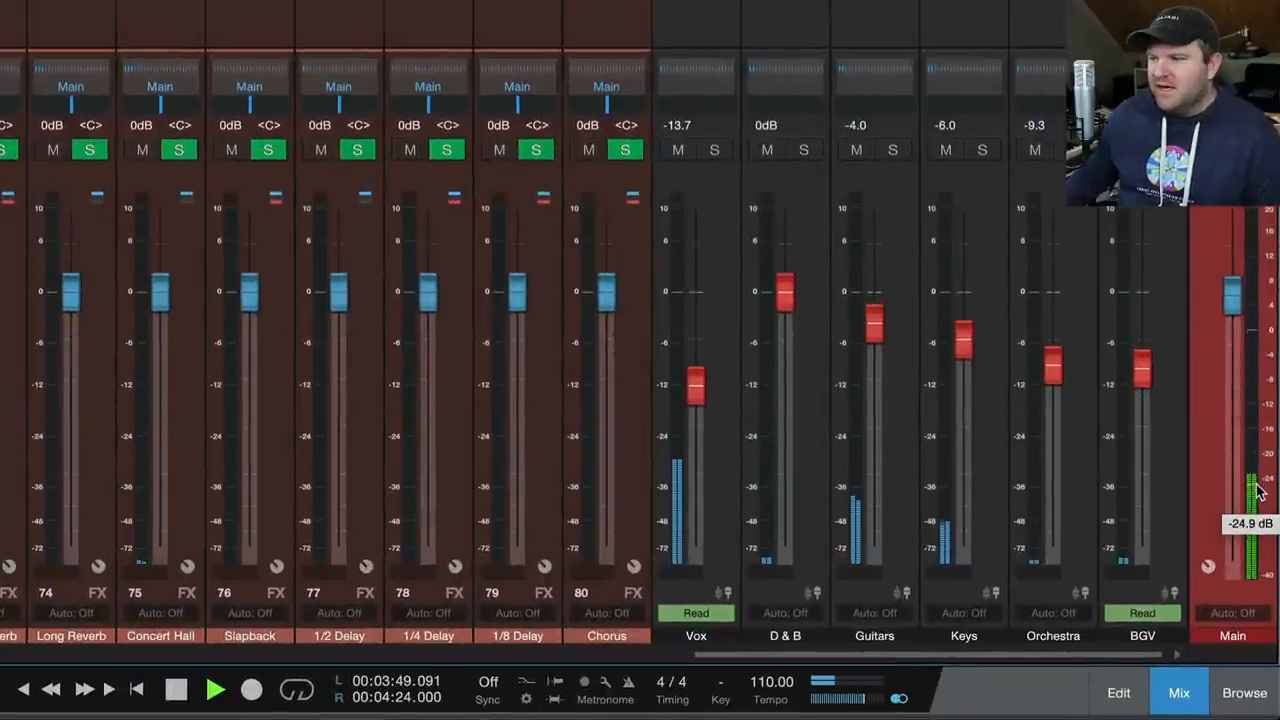
Close the console and scroll the arrangement down through the drum, bass and acoustic folders.
drag(1244, 490, 1244, 486)
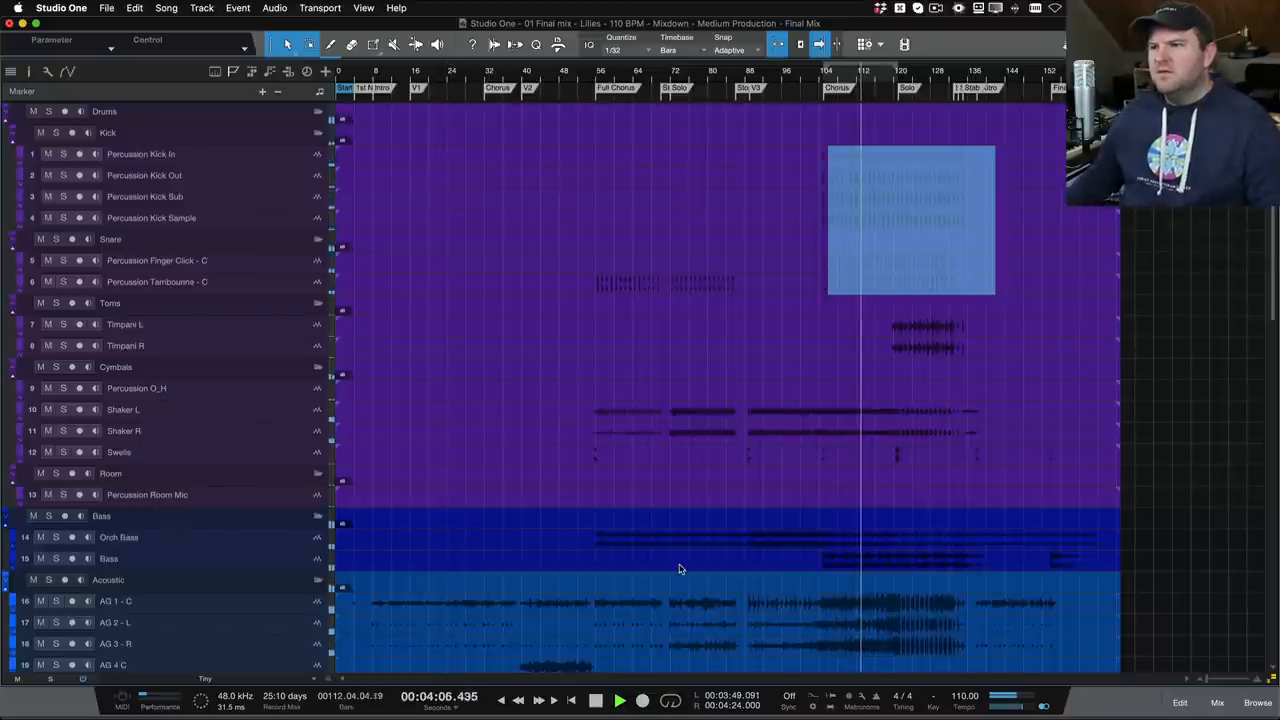
scroll(down, 3)
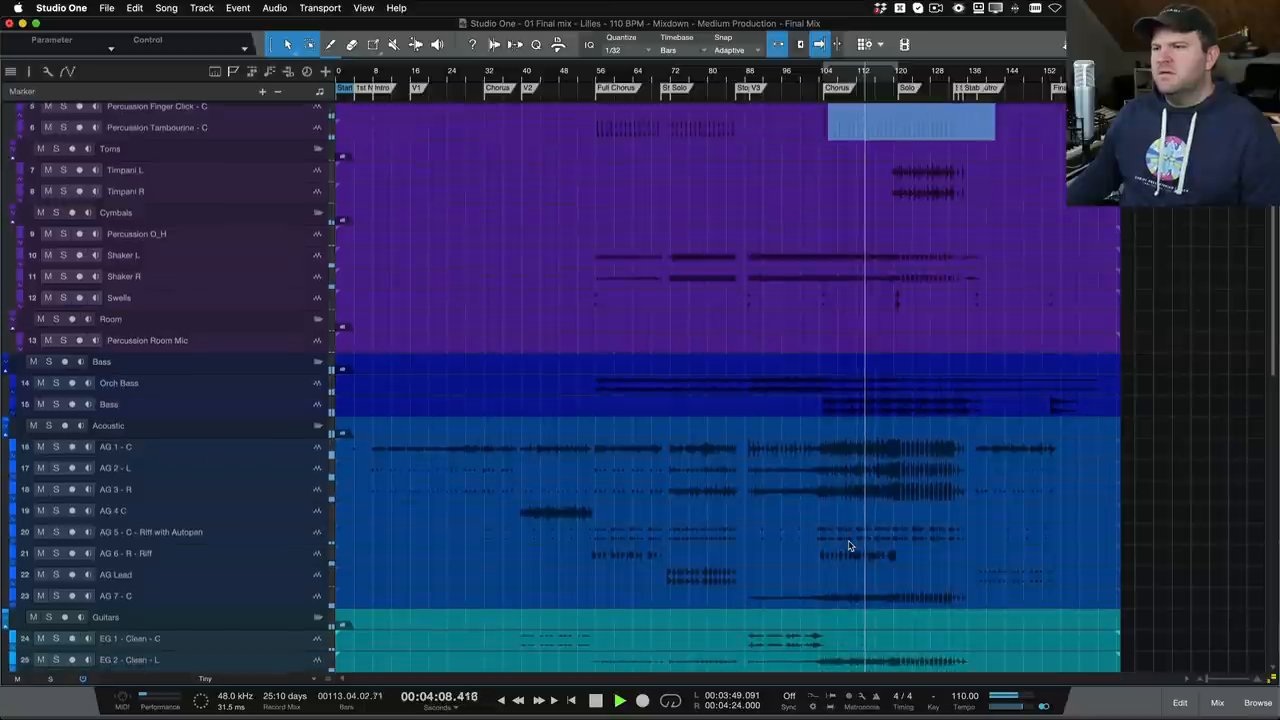
scroll(down, 3)
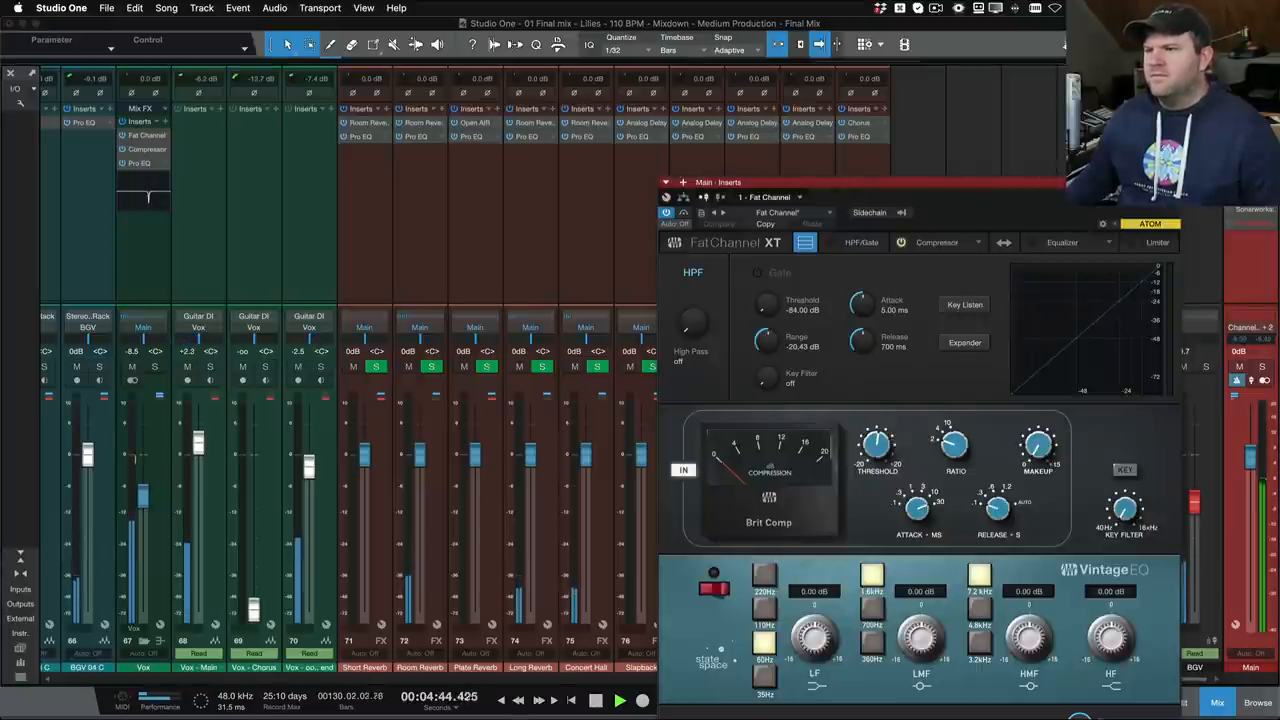
Open the Fat Channel XT insert on the Main bus to review its compressor and Vintage EQ.
click(664, 180)
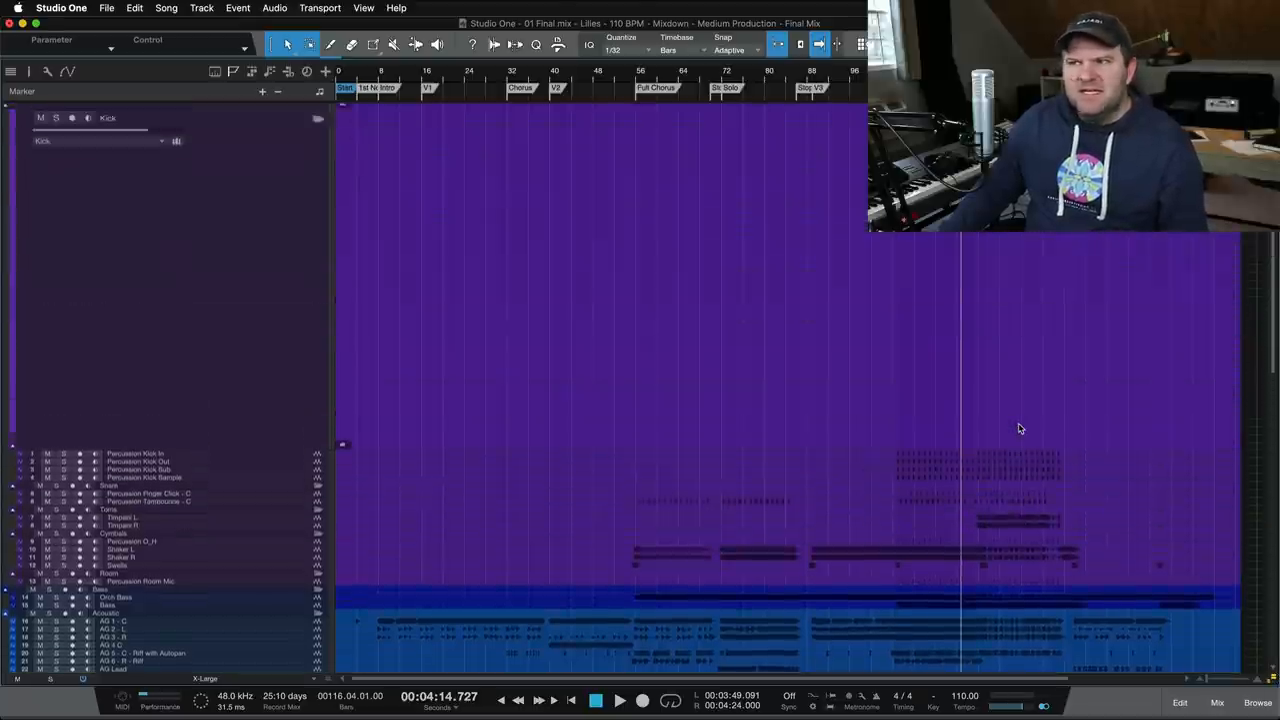
Scroll down through the orchestra, backing vocal and guitar tracks to the lead vocal tracks.
scroll(down, 3)
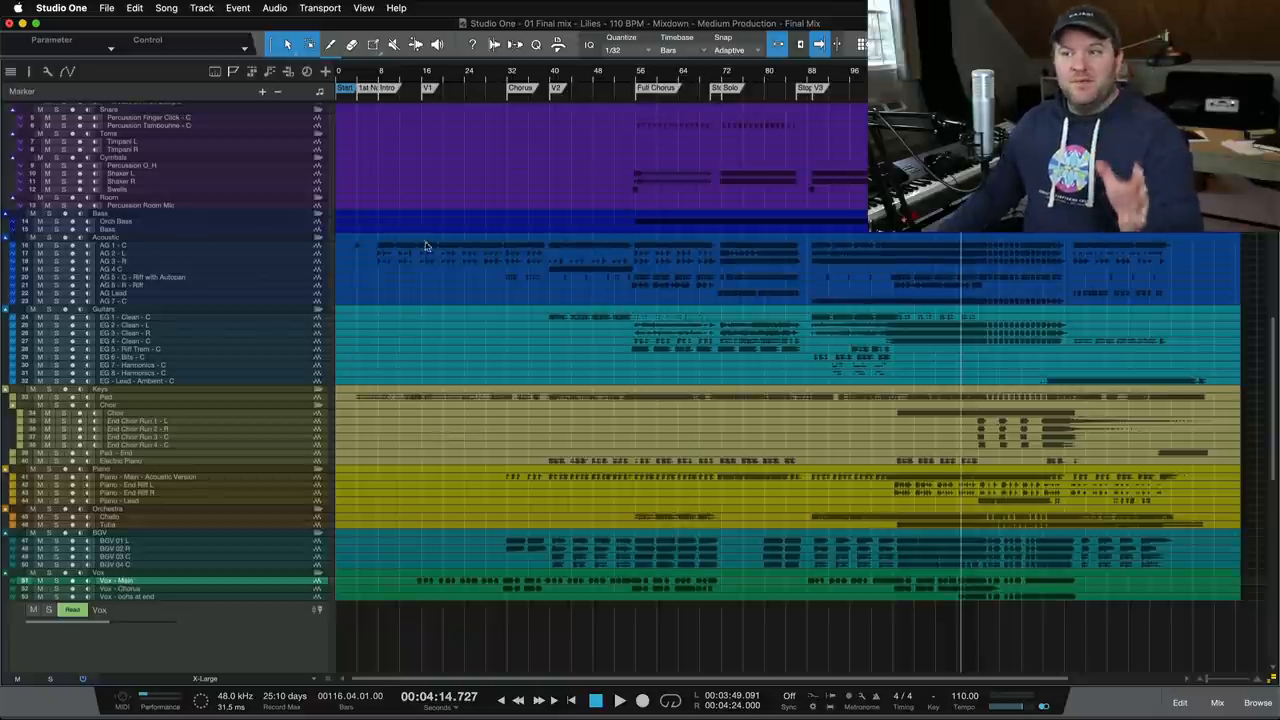
mouse_move(614, 324)
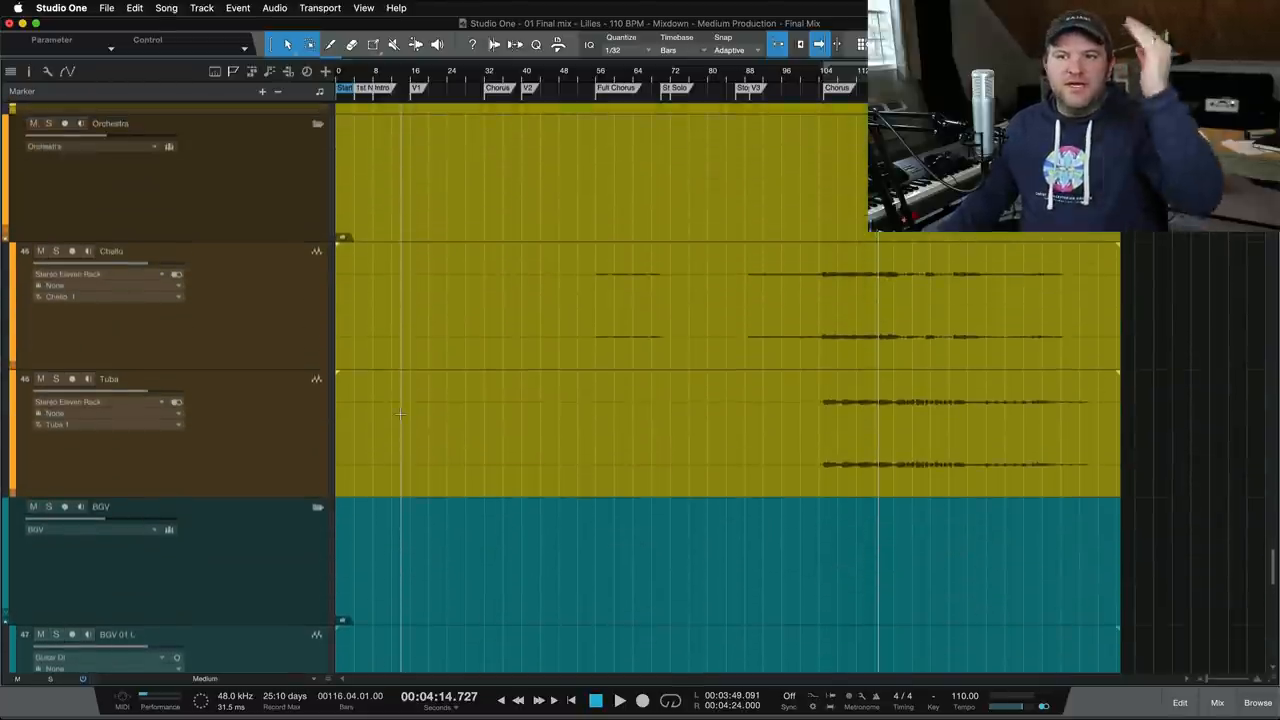
scroll(down, 3)
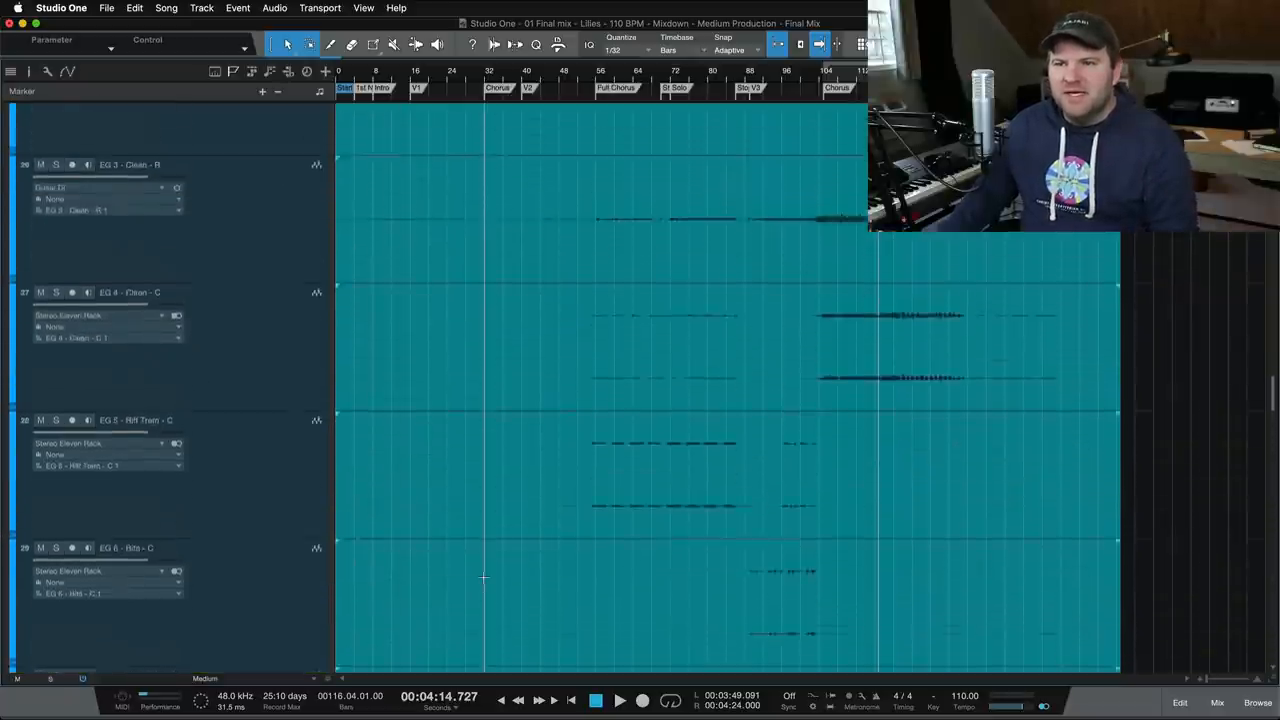
scroll(down, 3)
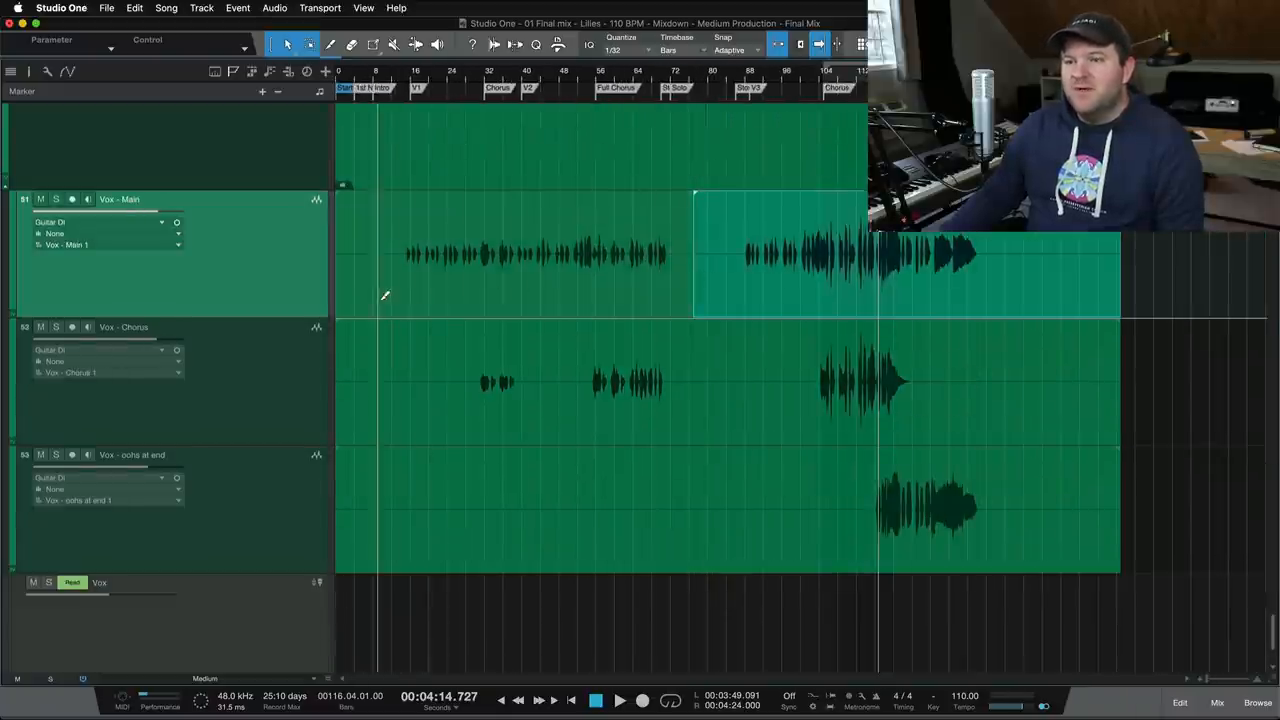
Scroll the arrangement to bring the BGV 03 C track's section change into view.
scroll(right, 3)
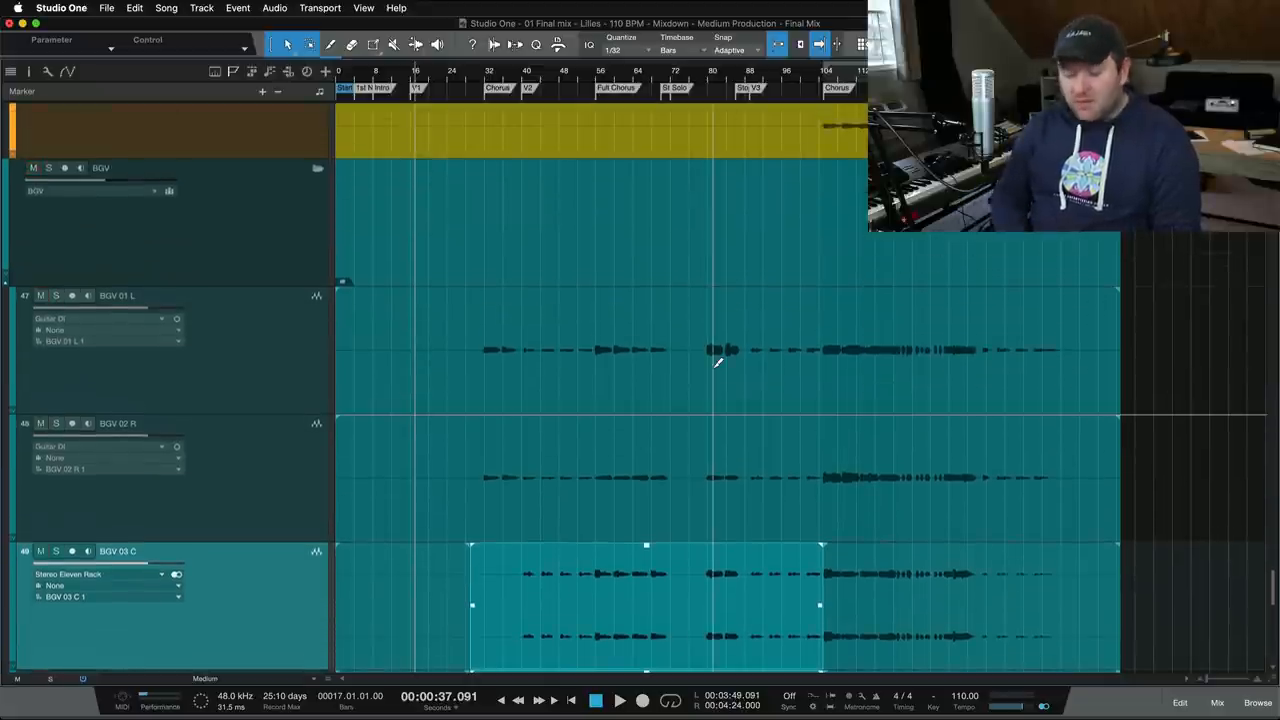
scroll(down, 3)
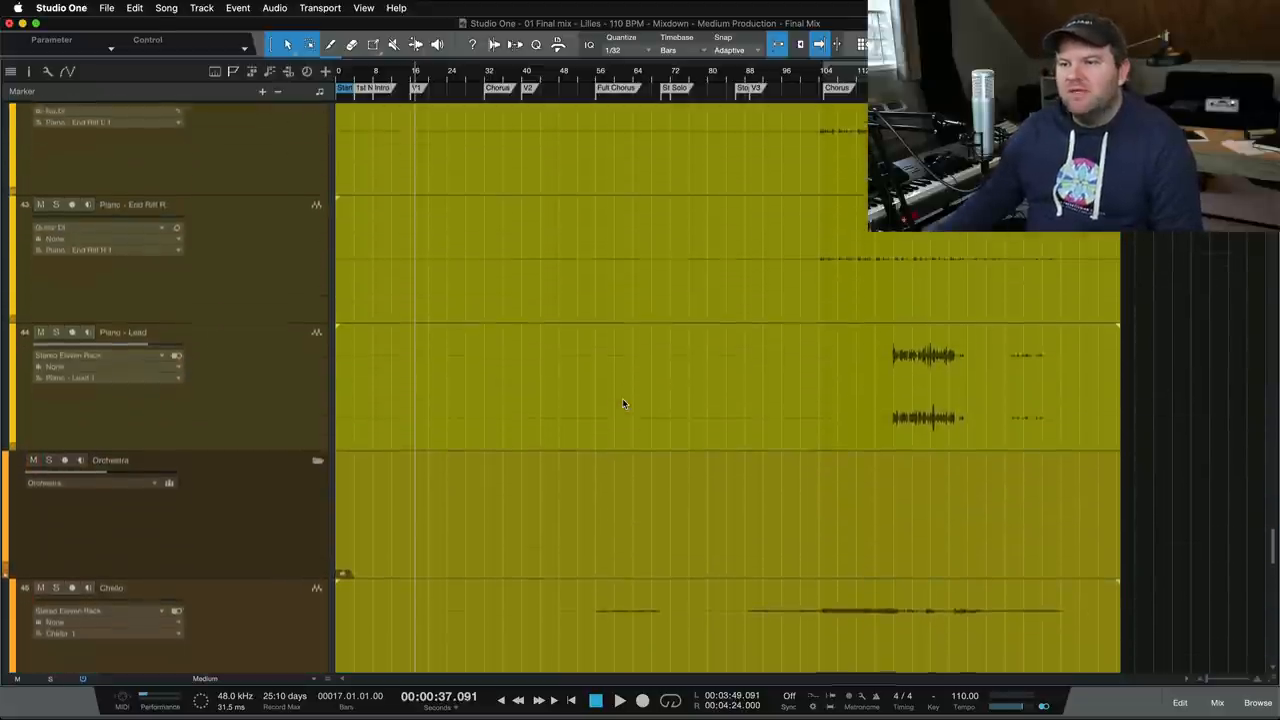
scroll(down, 3)
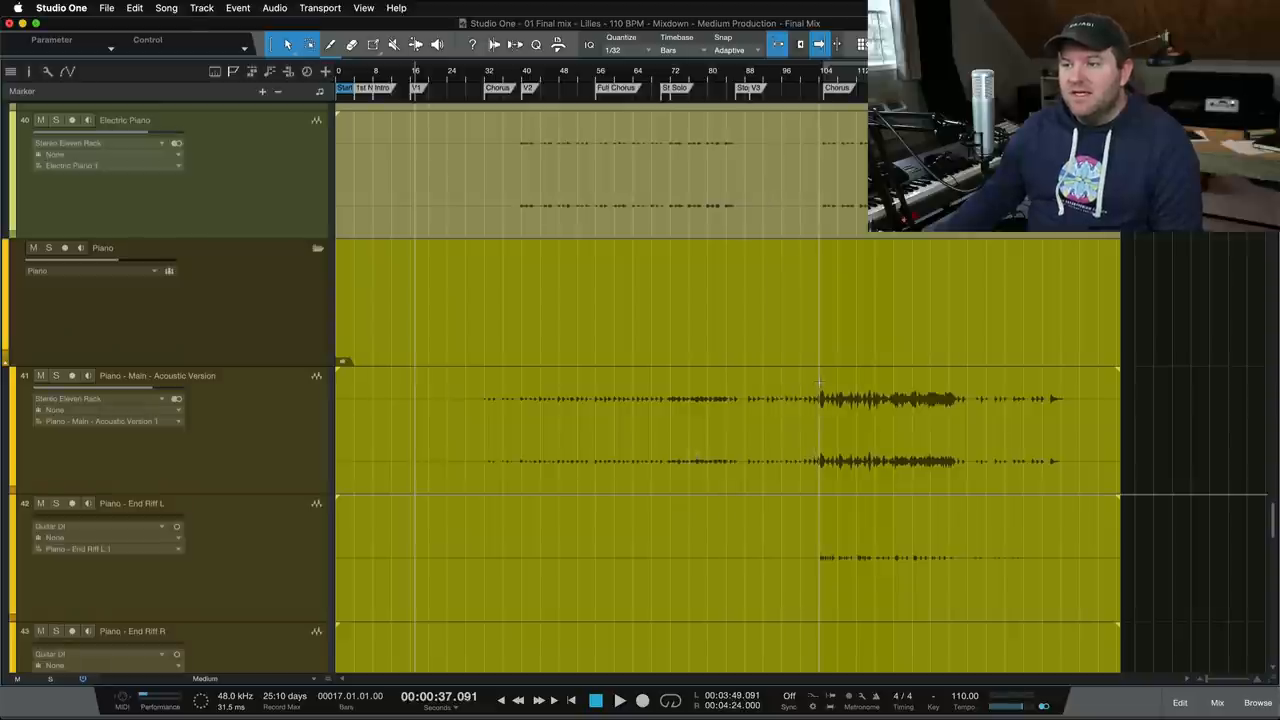
drag(450, 430, 816, 430)
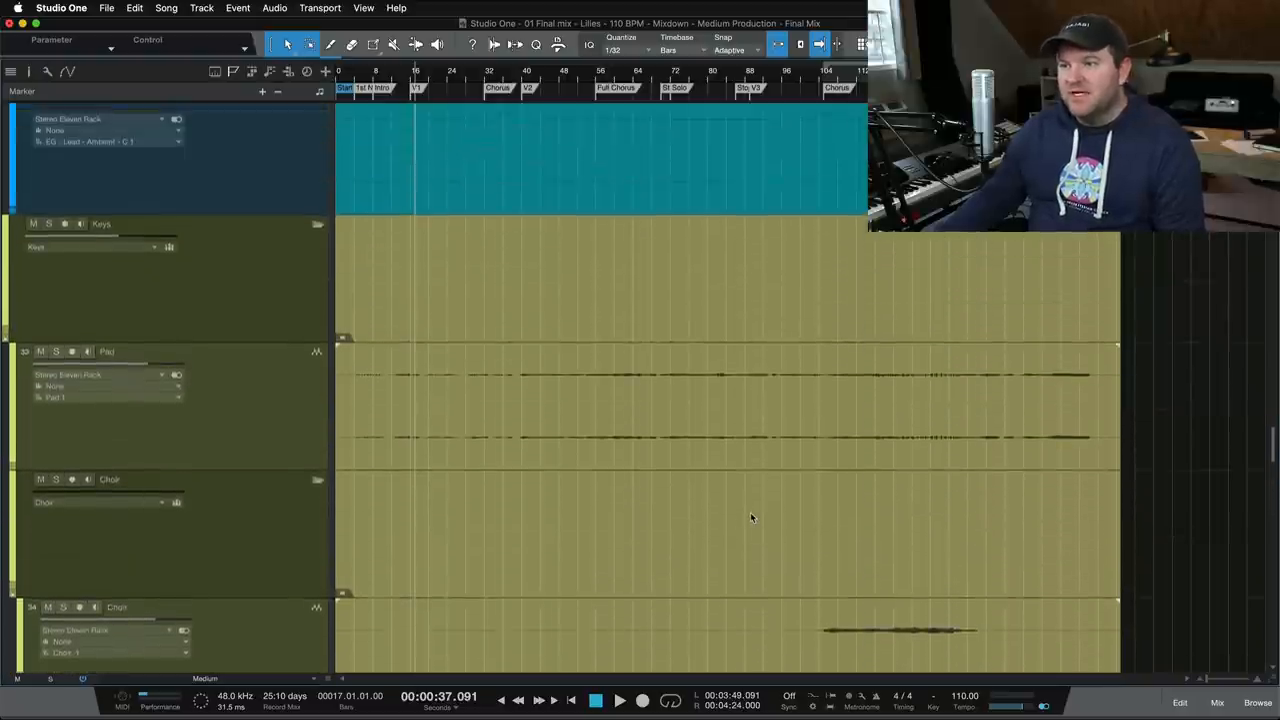
scroll(down, 3)
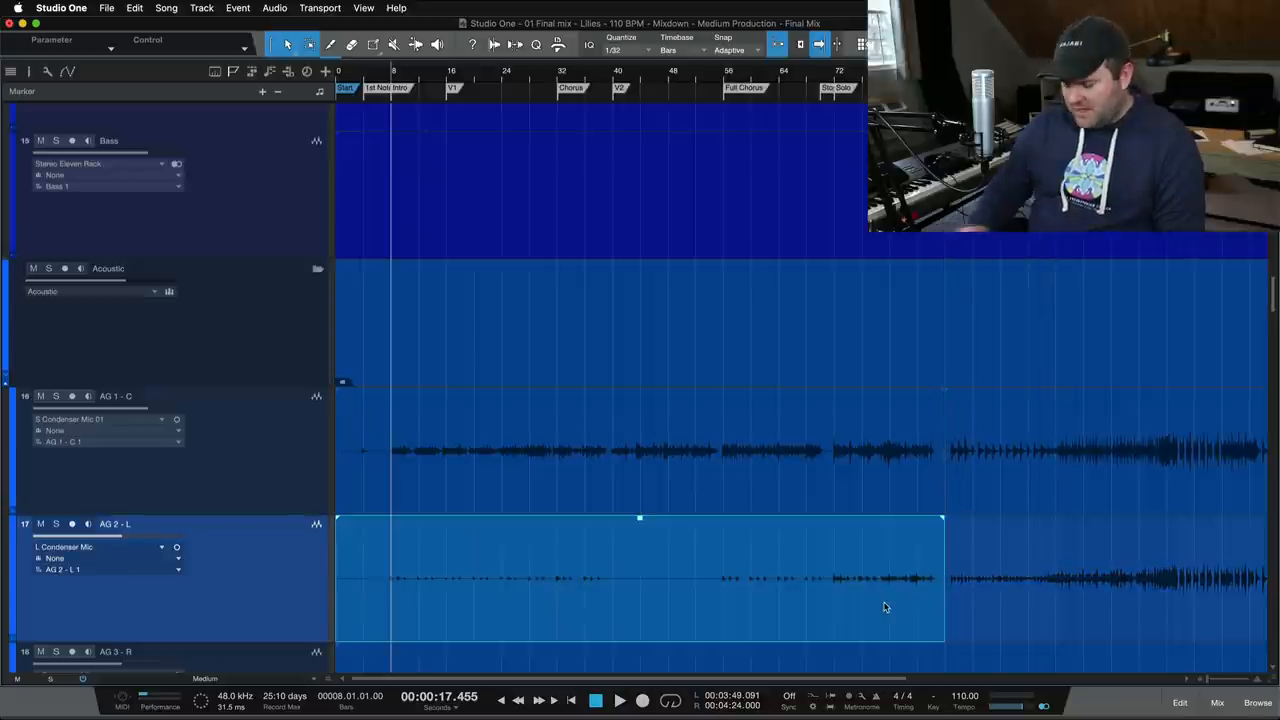
Scroll to the acoustic guitar tracks and select the autopanned AG guitar track to inspect its event.
scroll(down, 3)
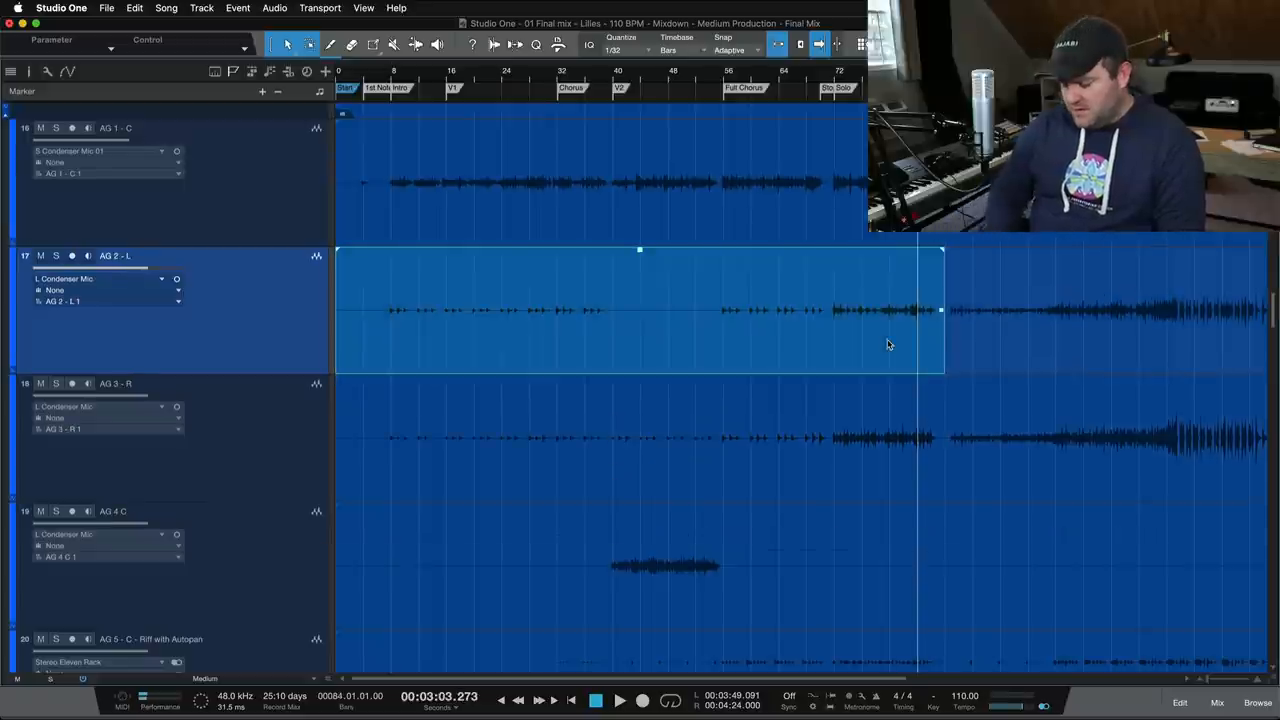
scroll(down, 3)
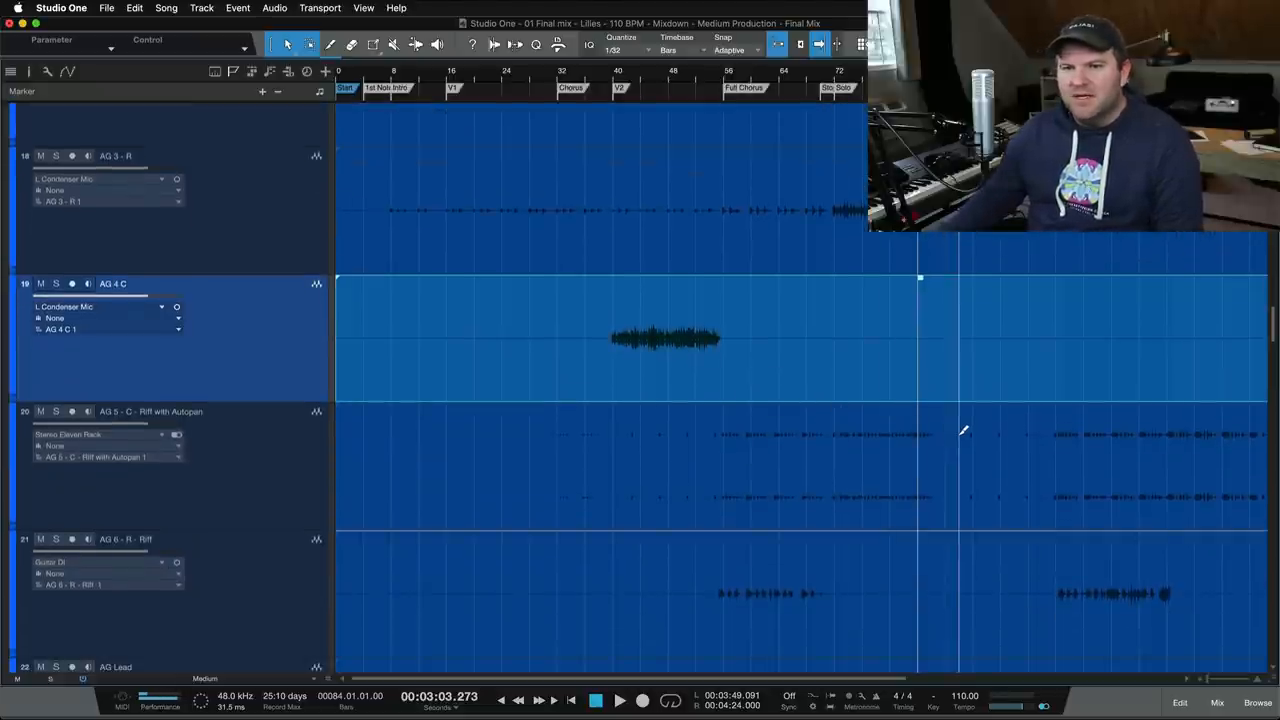
click(868, 512)
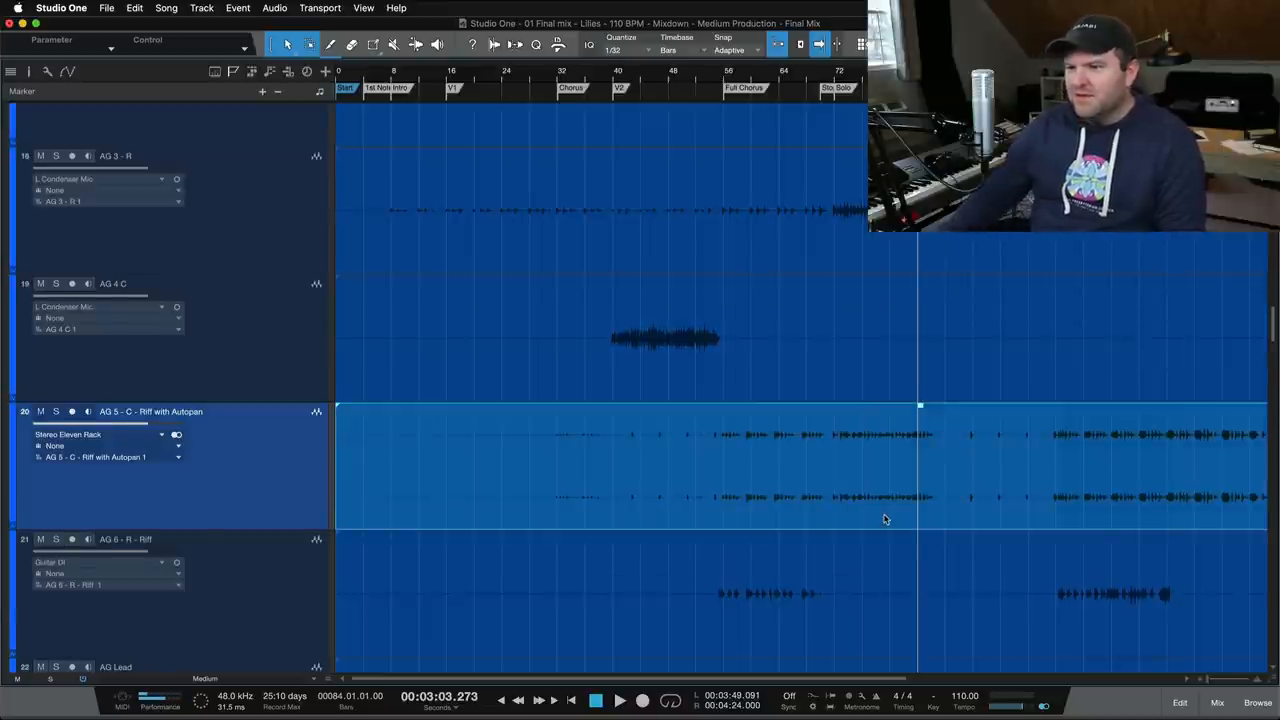
scroll(down, 3)
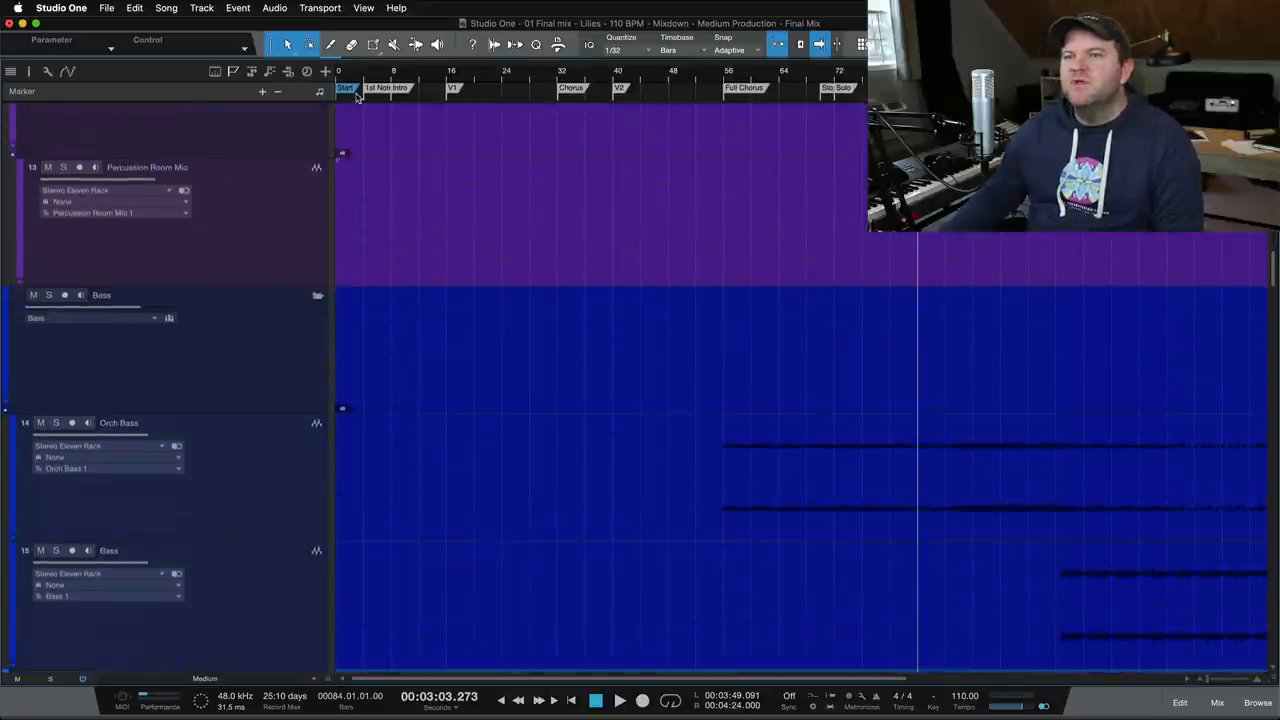
scroll(down, 3)
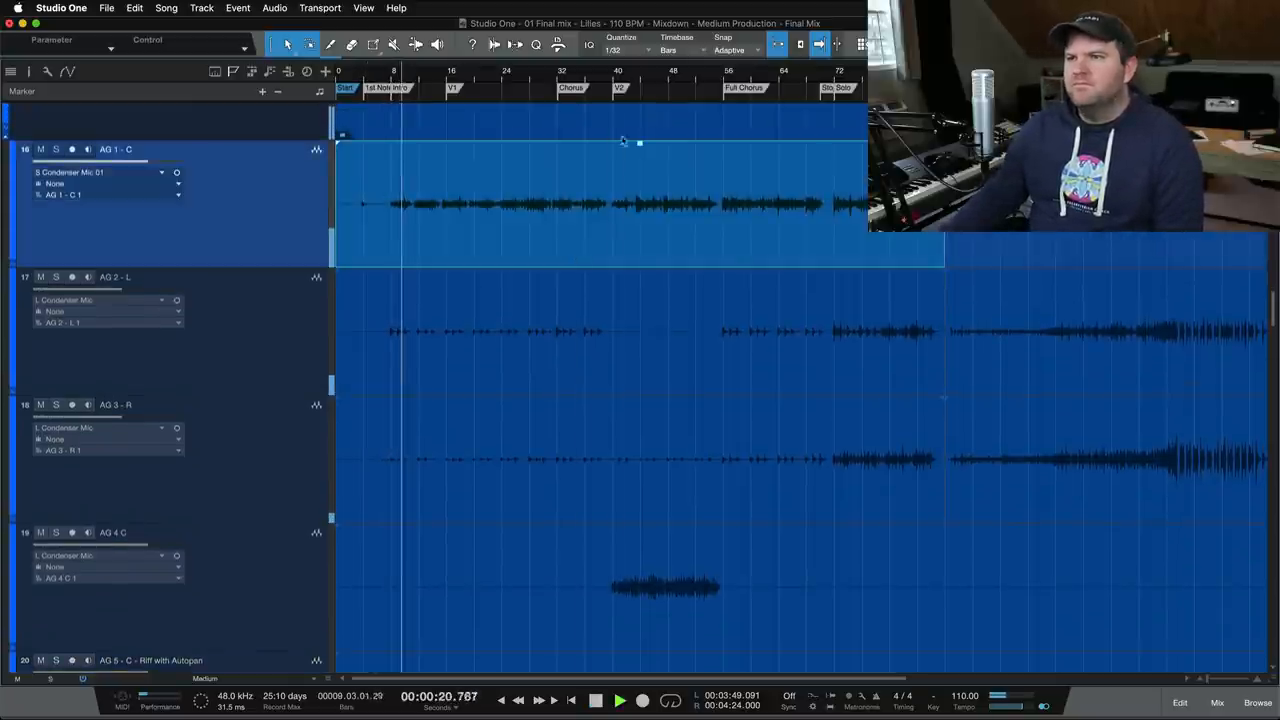
Scroll past the piano, orchestra and BGV folders down to the Vox - Main track's early event.
drag(640, 144, 640, 128)
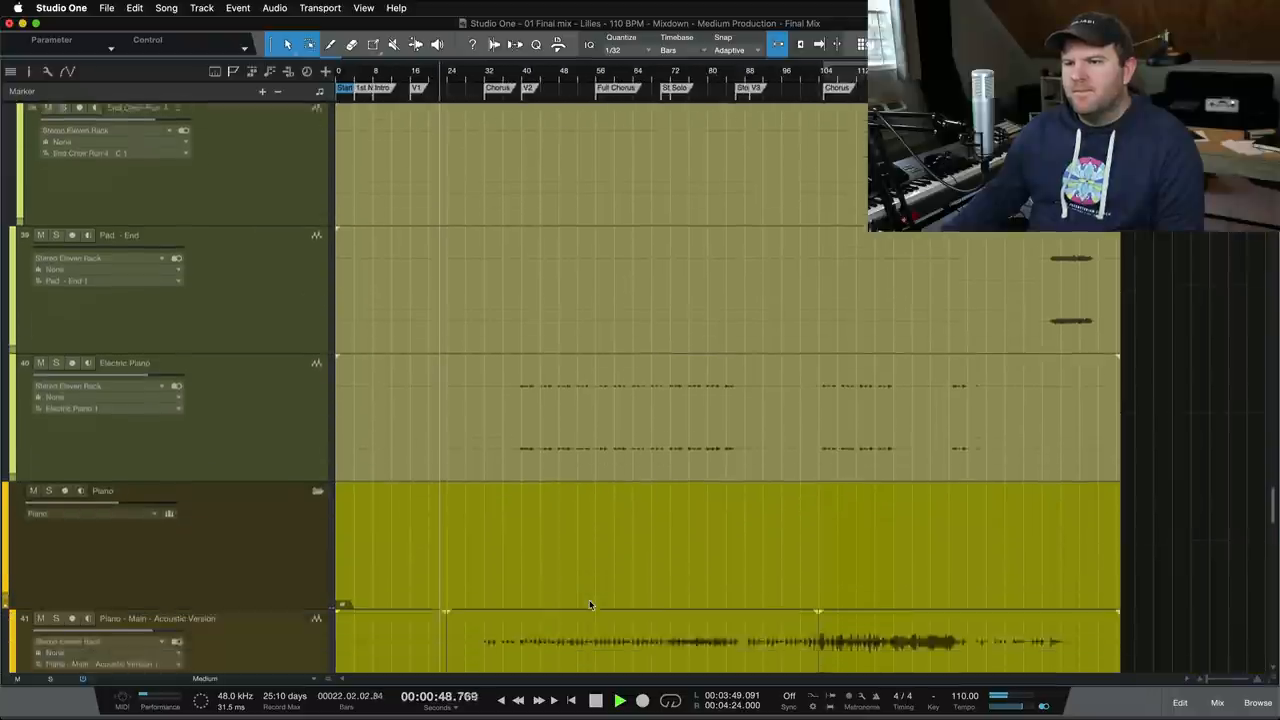
scroll(down, 3)
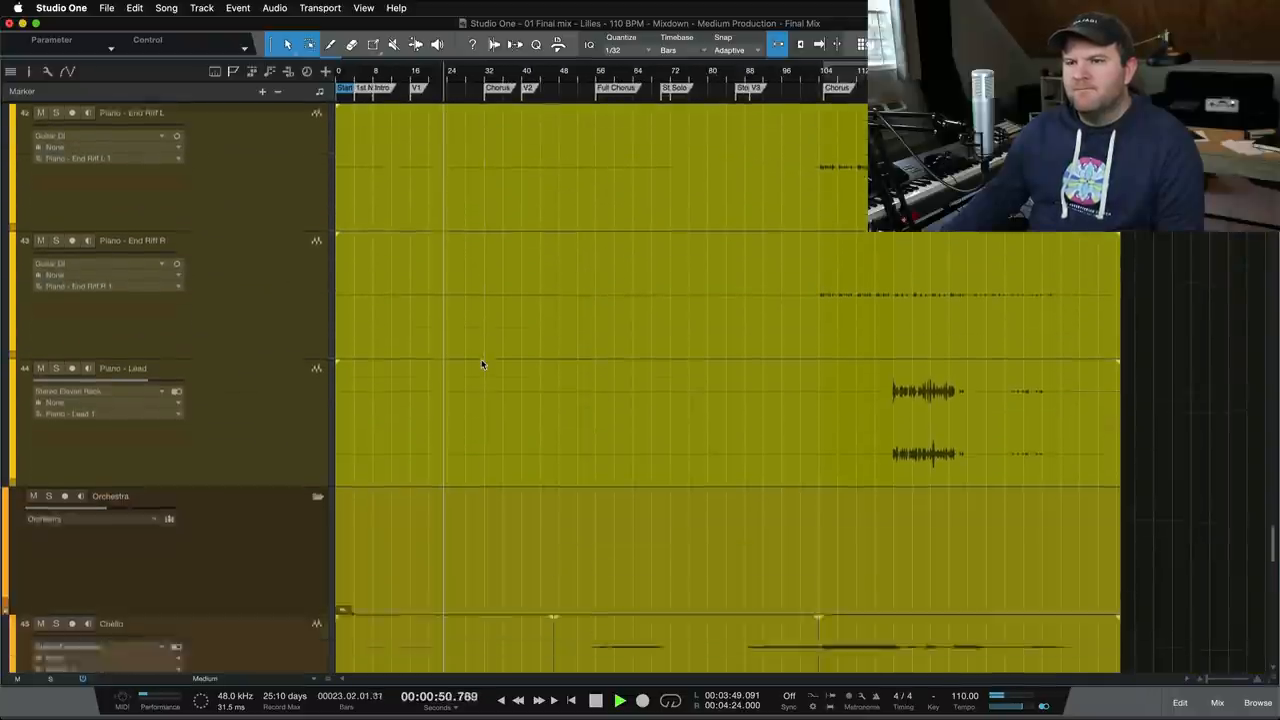
scroll(down, 3)
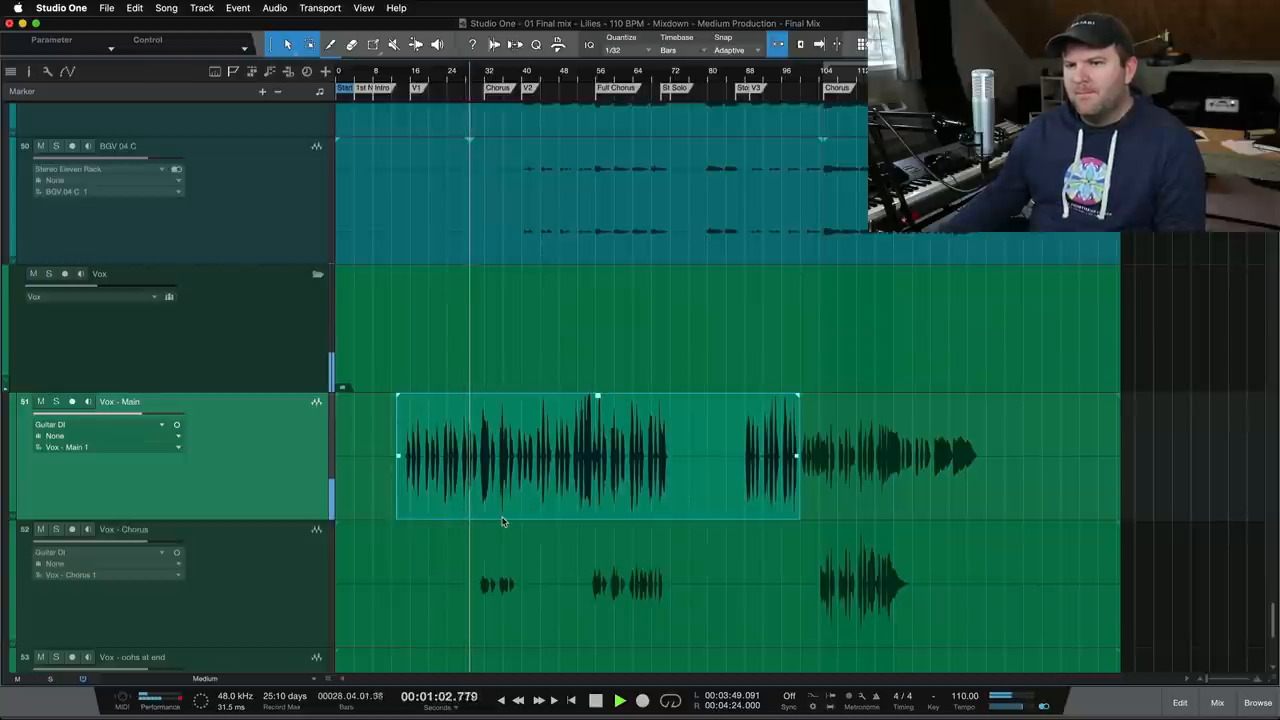
scroll(down, 3)
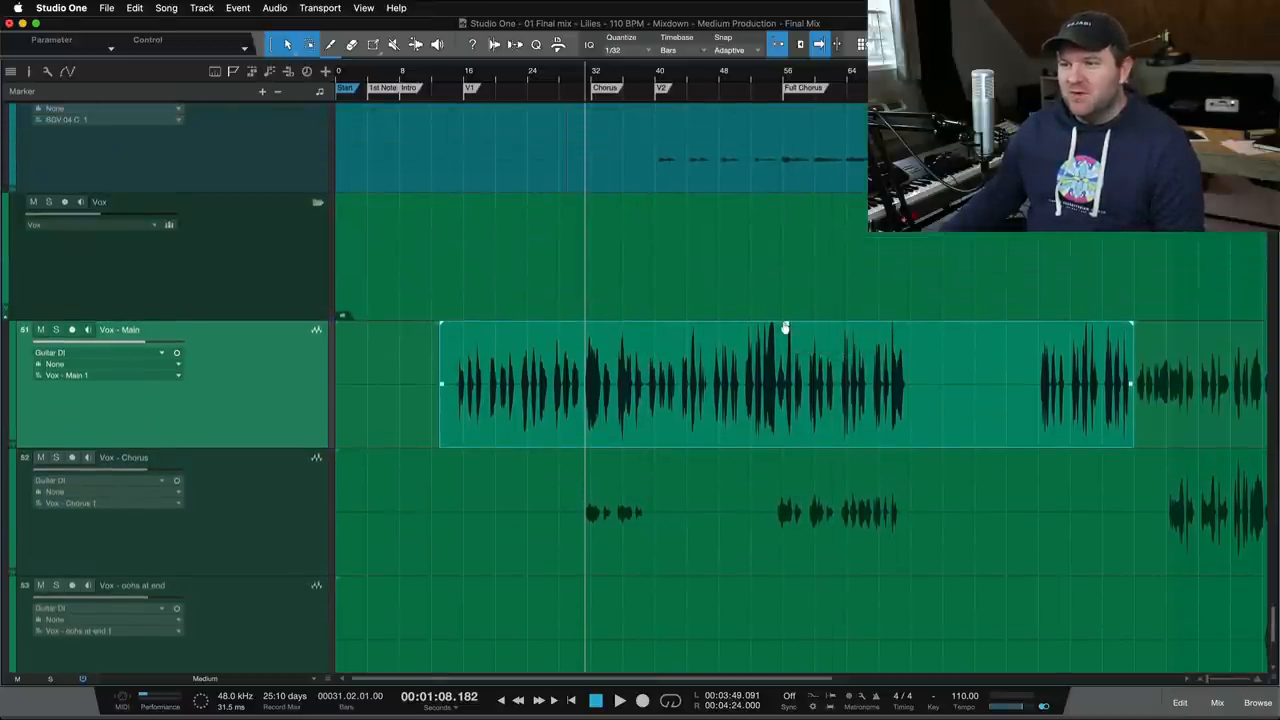
scroll(down, 3)
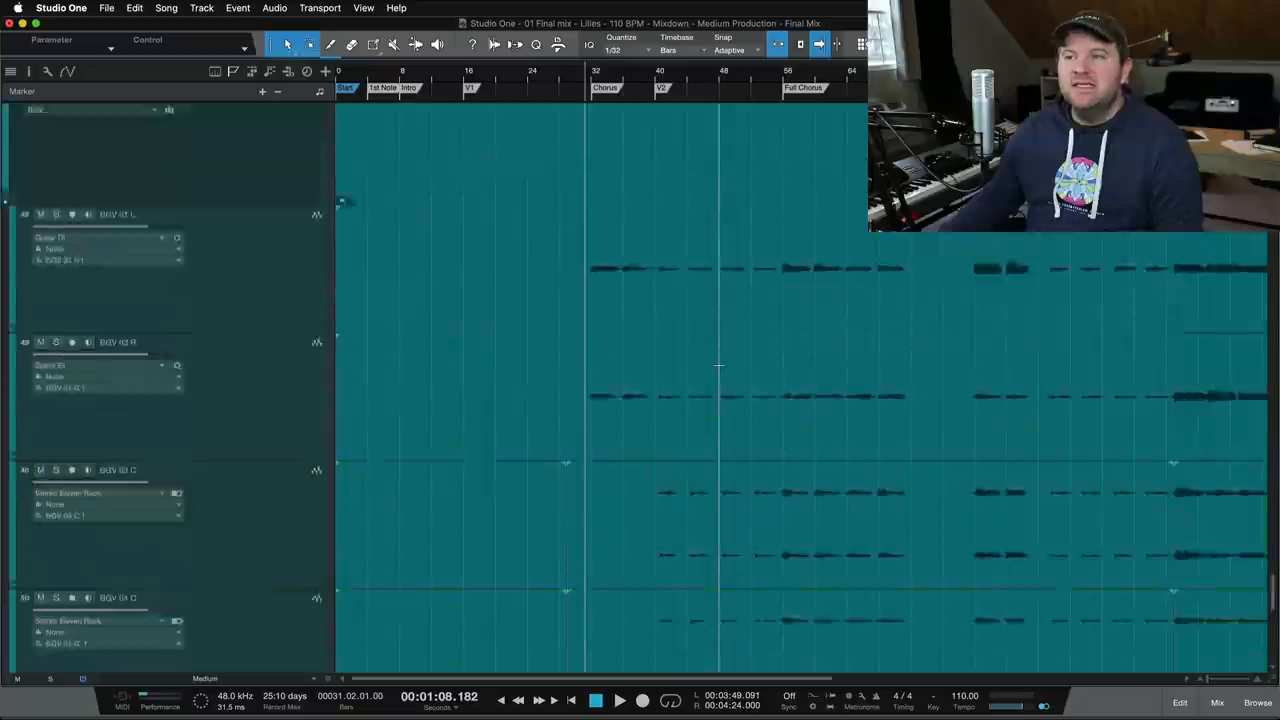
scroll(down, 3)
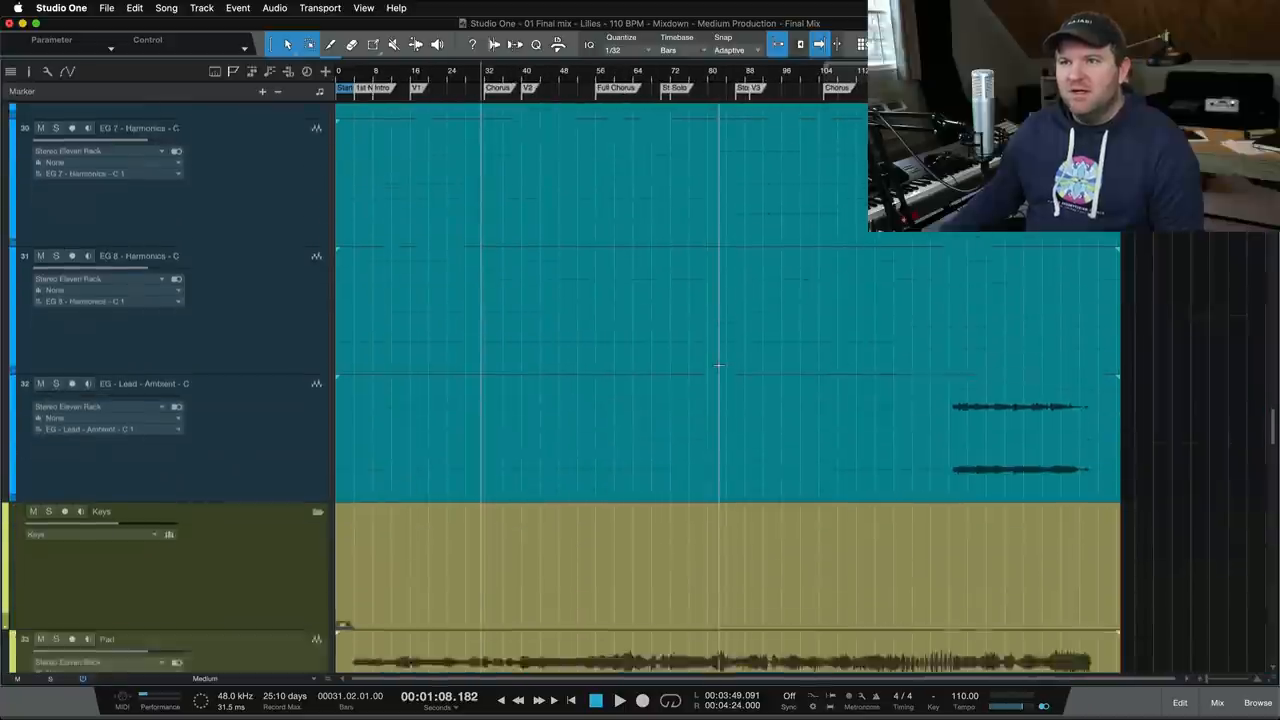
scroll(down, 3)
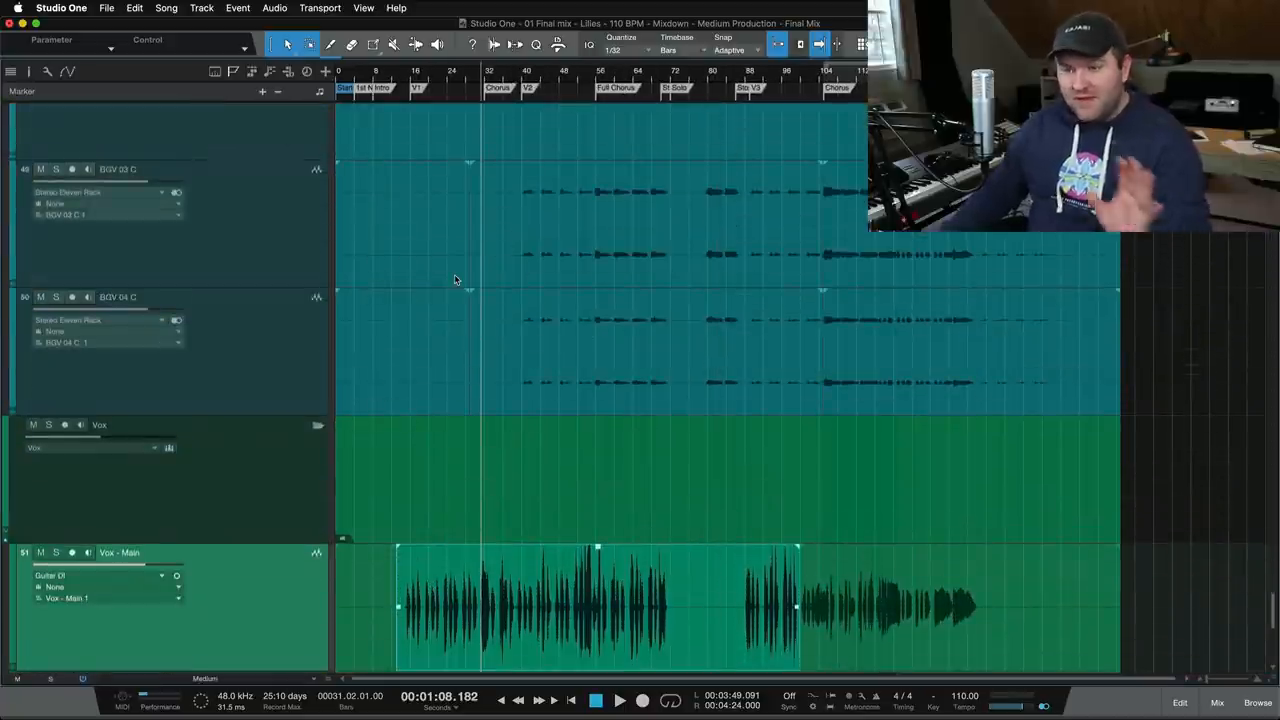
scroll(down, 3)
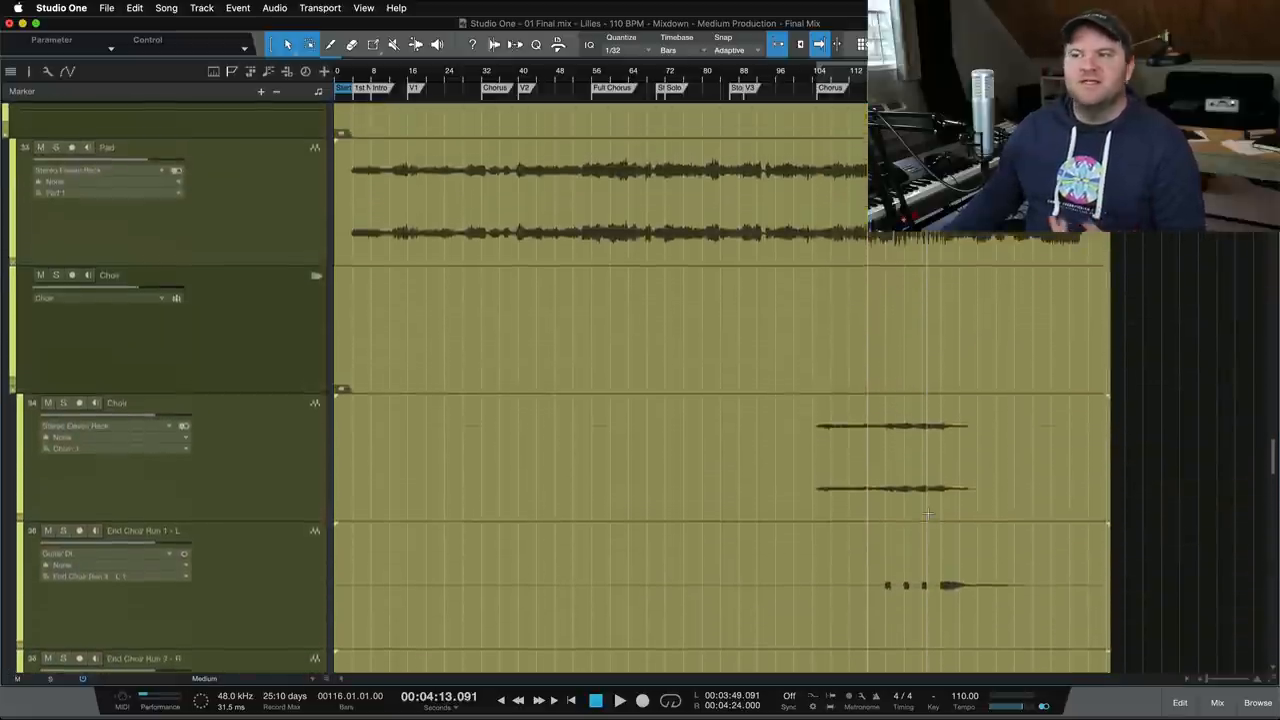
Scroll through the remaining tracks from the End Choir Run tracks down to the vocal groups.
scroll(down, 3)
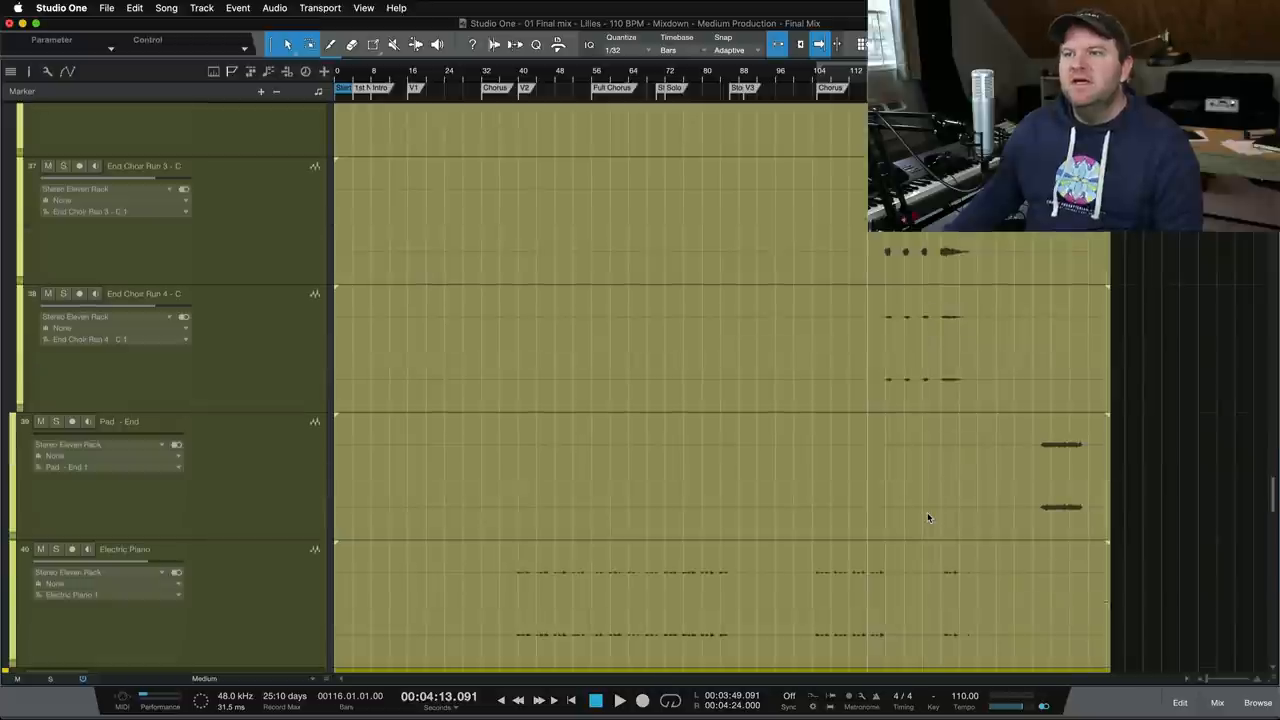
scroll(down, 3)
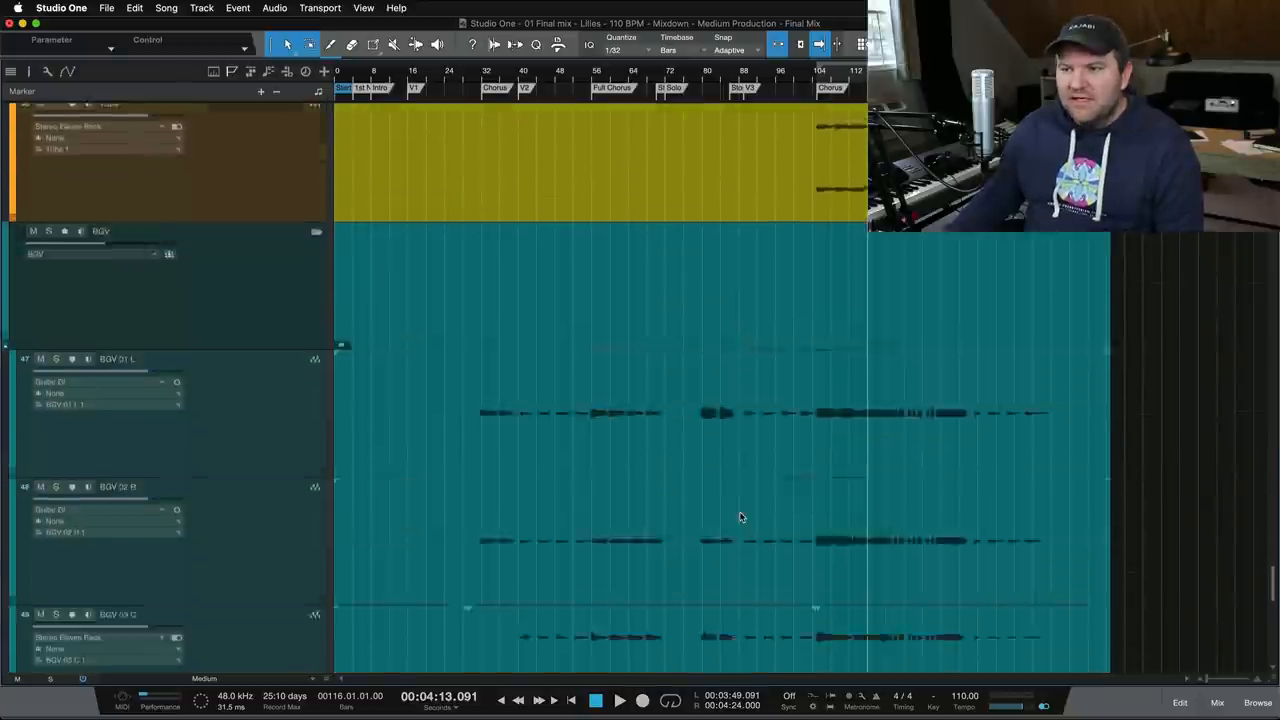
scroll(down, 3)
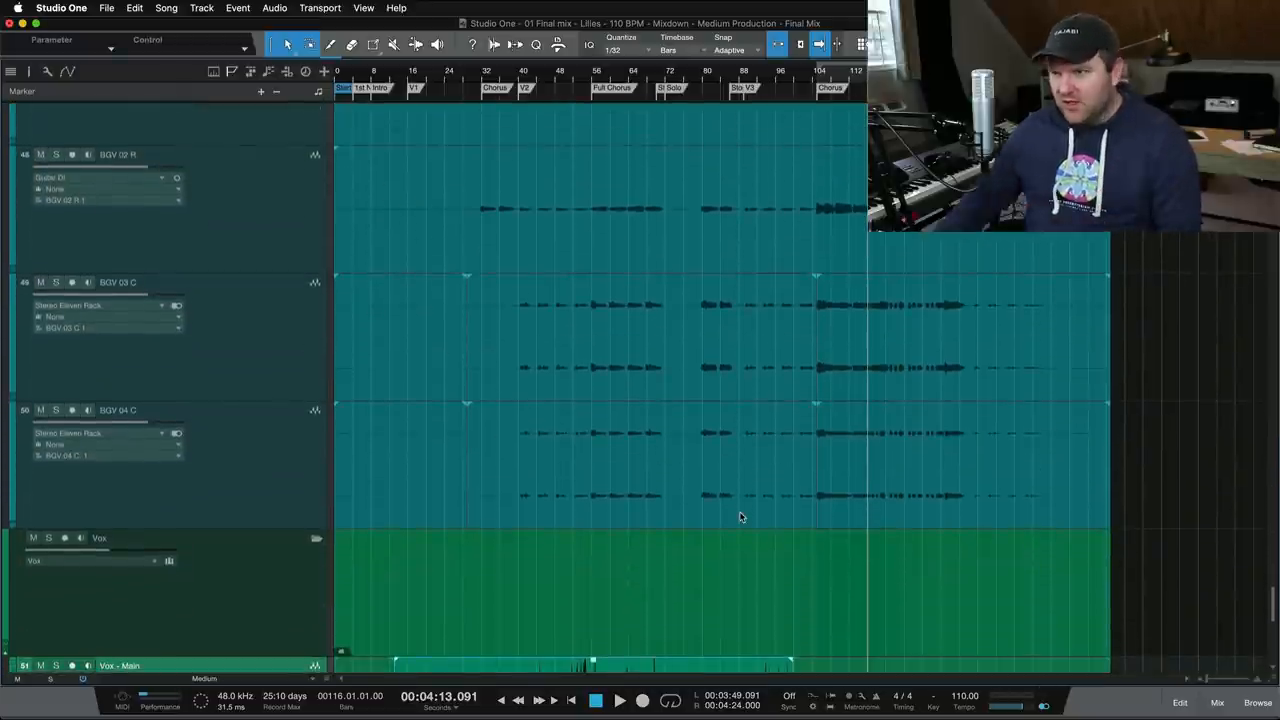
scroll(down, 3)
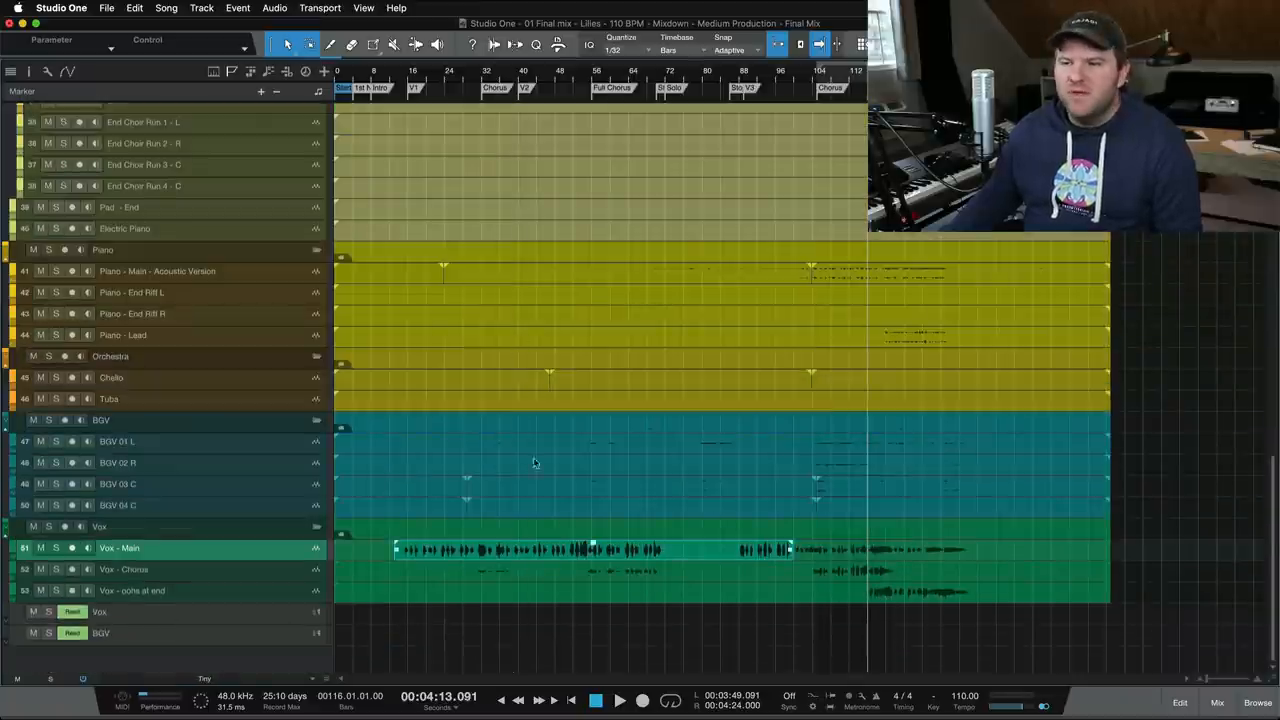
click(150, 568)
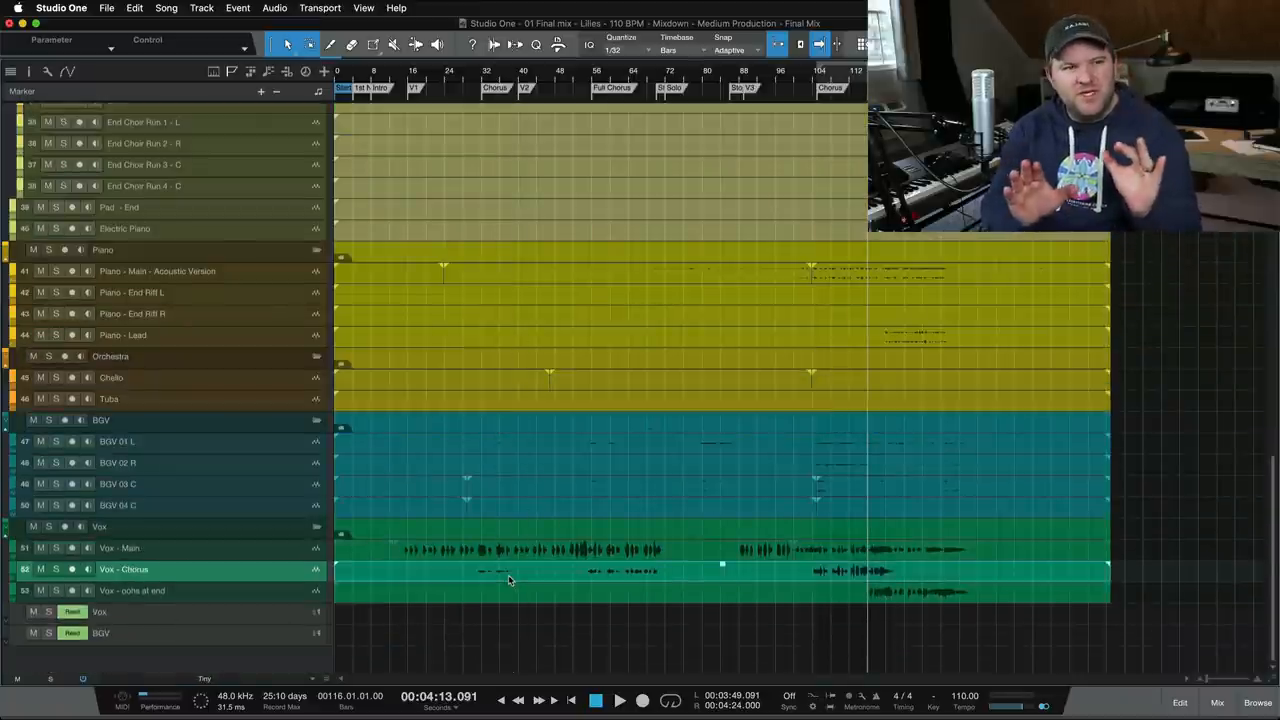
mouse_move(750, 544)
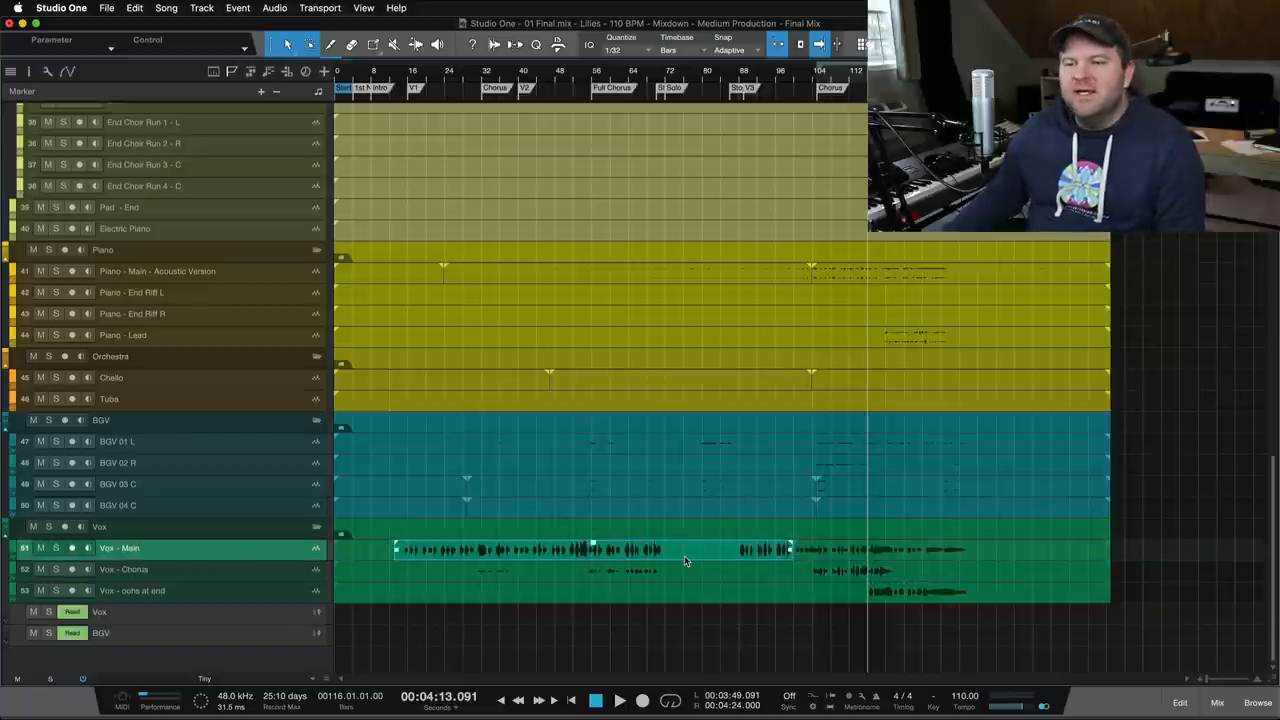
mouse_move(630, 576)
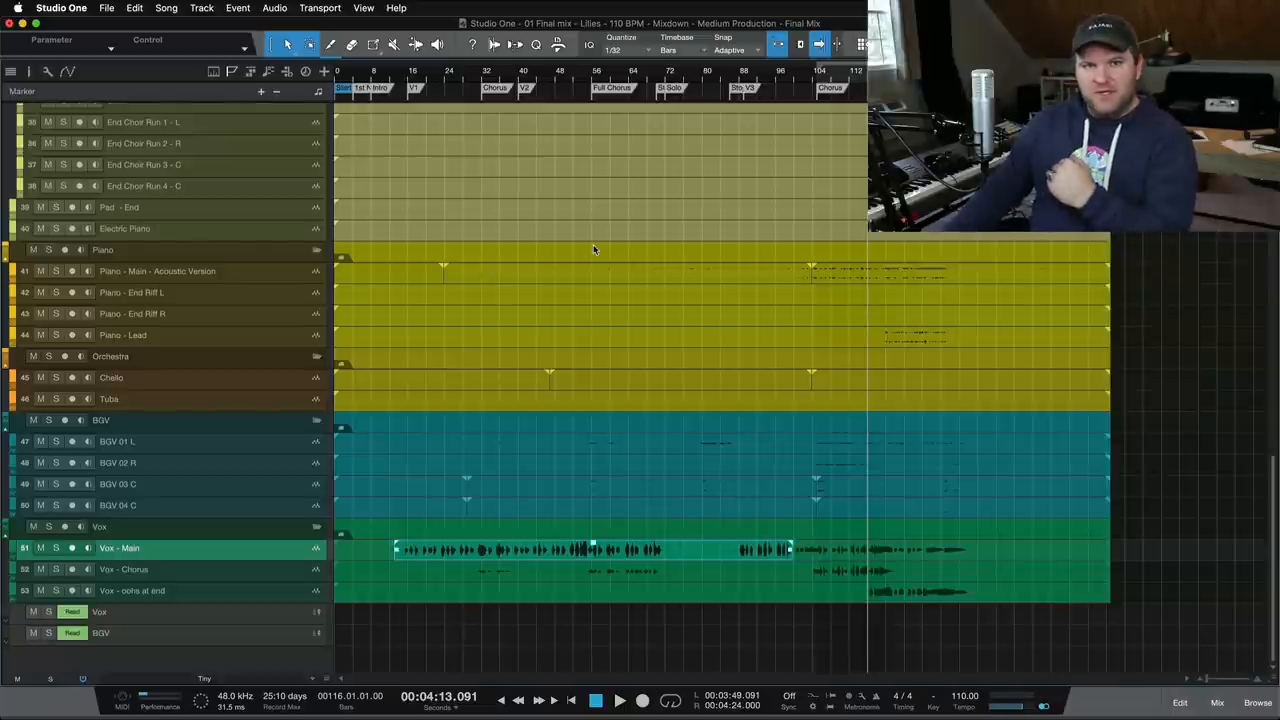
mouse_move(656, 266)
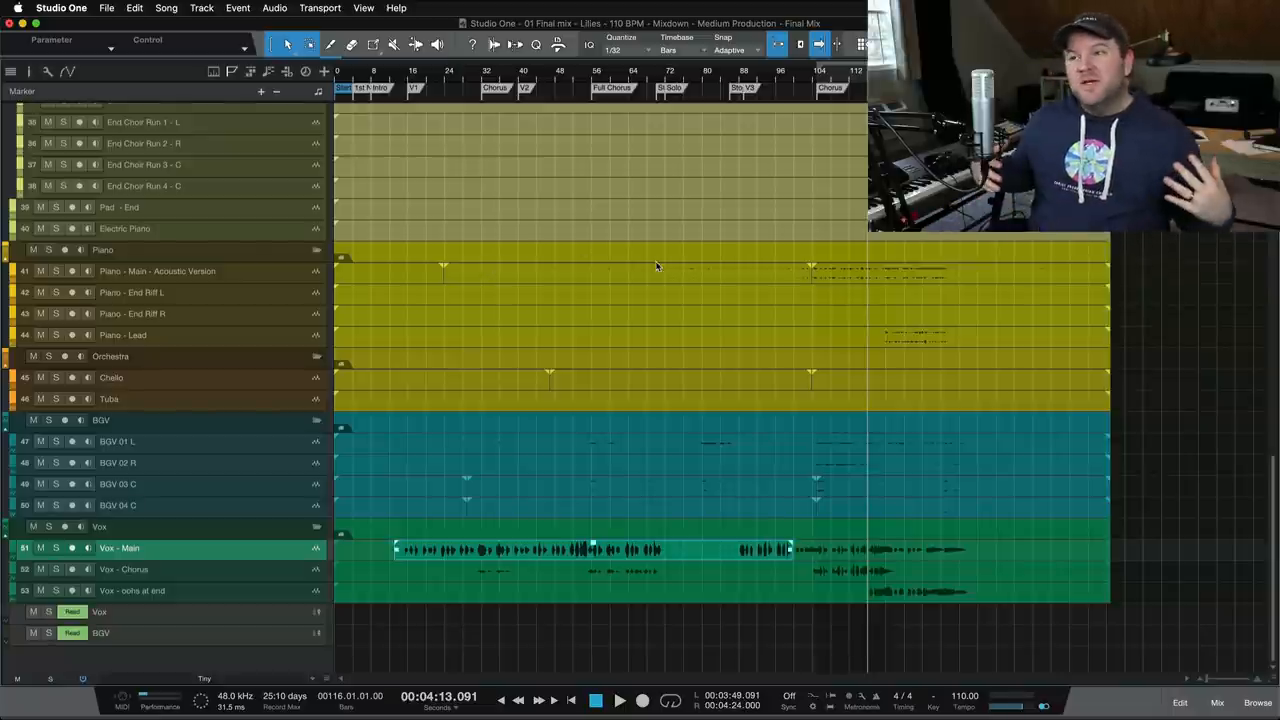